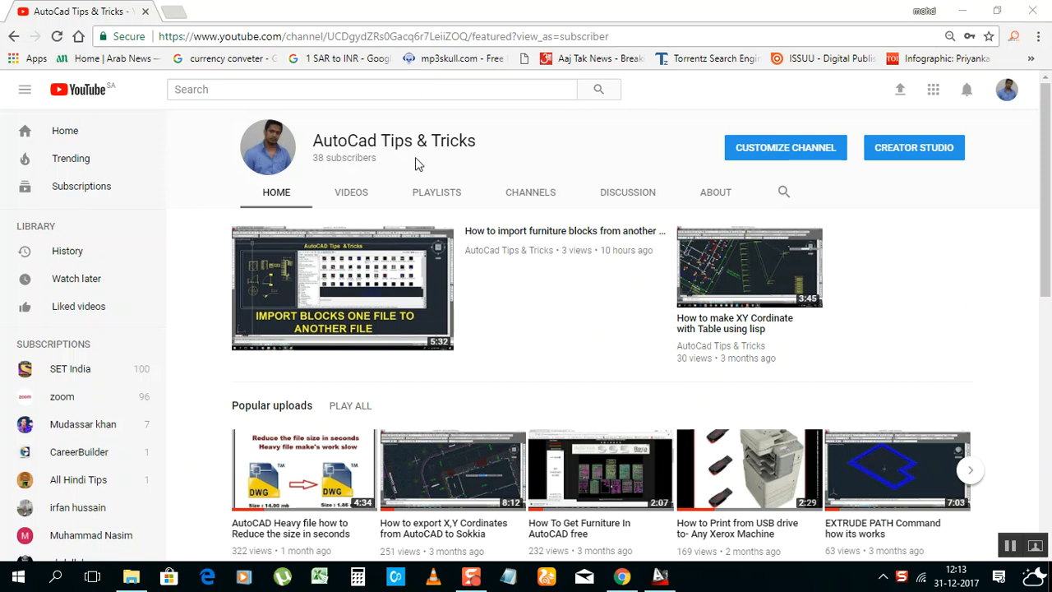
pyautogui.moveTo(393, 211)
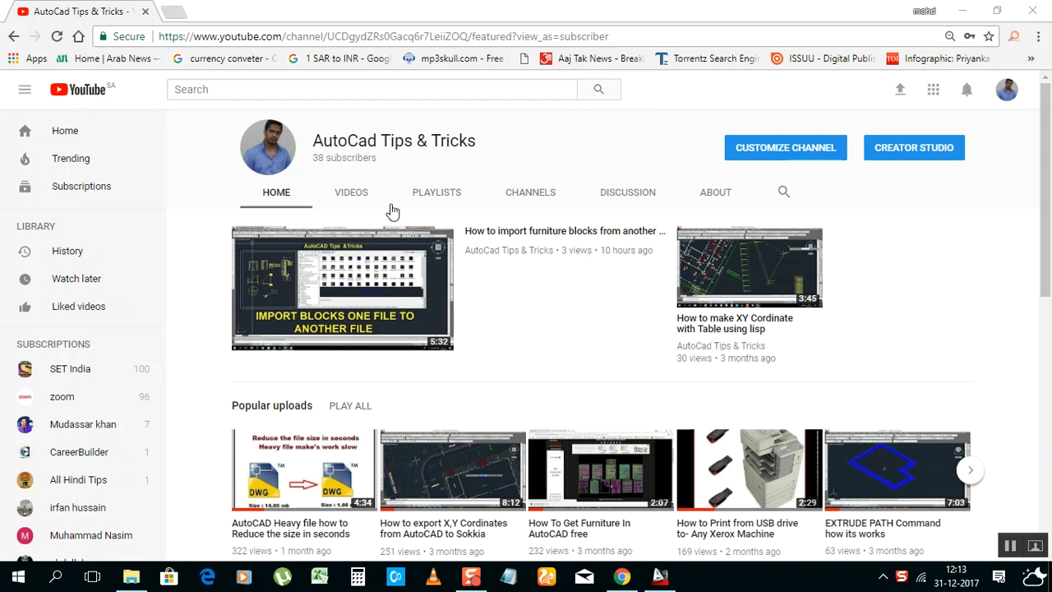
pyautogui.moveTo(490, 294)
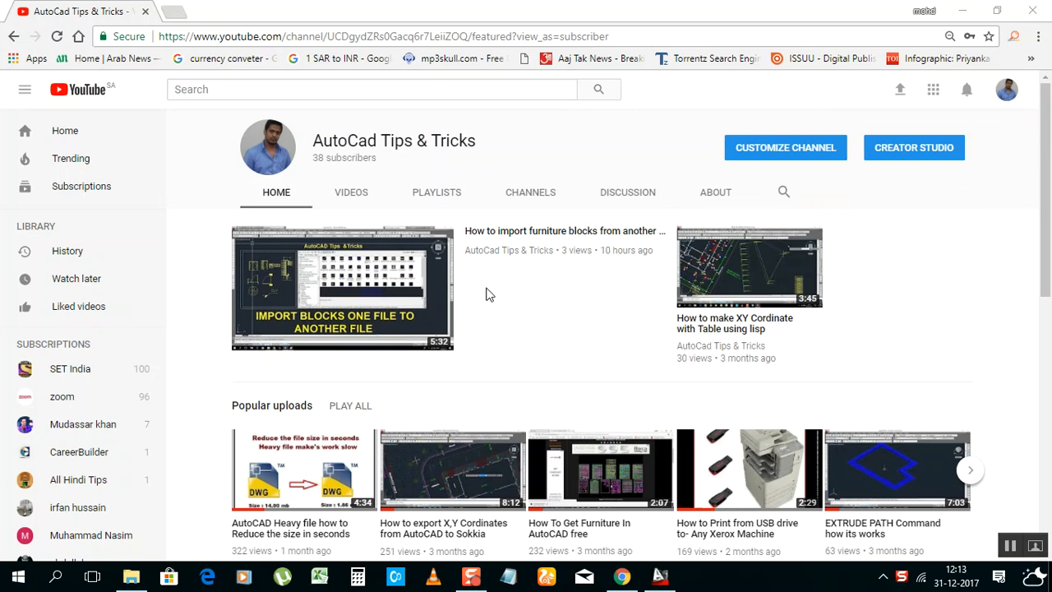
pyautogui.moveTo(947, 15)
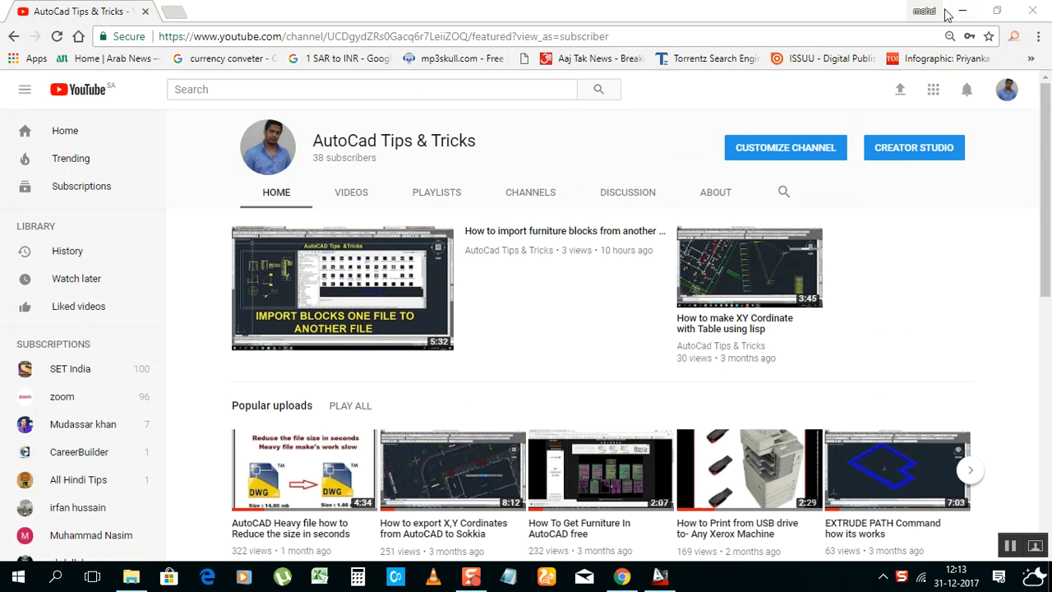
# Minimize the browser so the empty AutoCAD 2013 workspace is showing
pyautogui.click(661, 575)
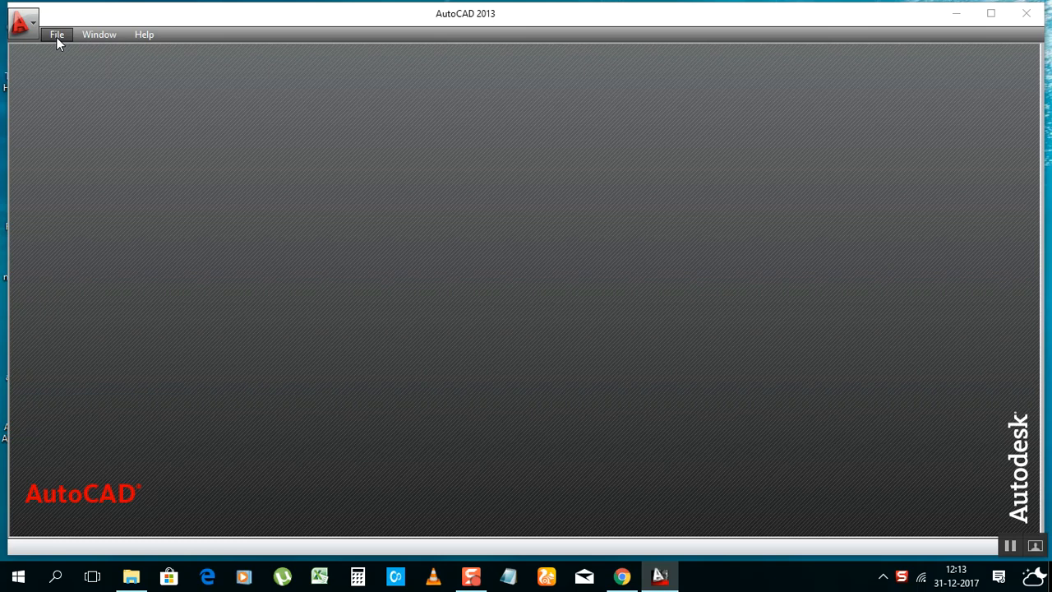
# Start a new blank drawing (Drawing5.dwg) from the acad.dwt template
pyautogui.click(56, 35)
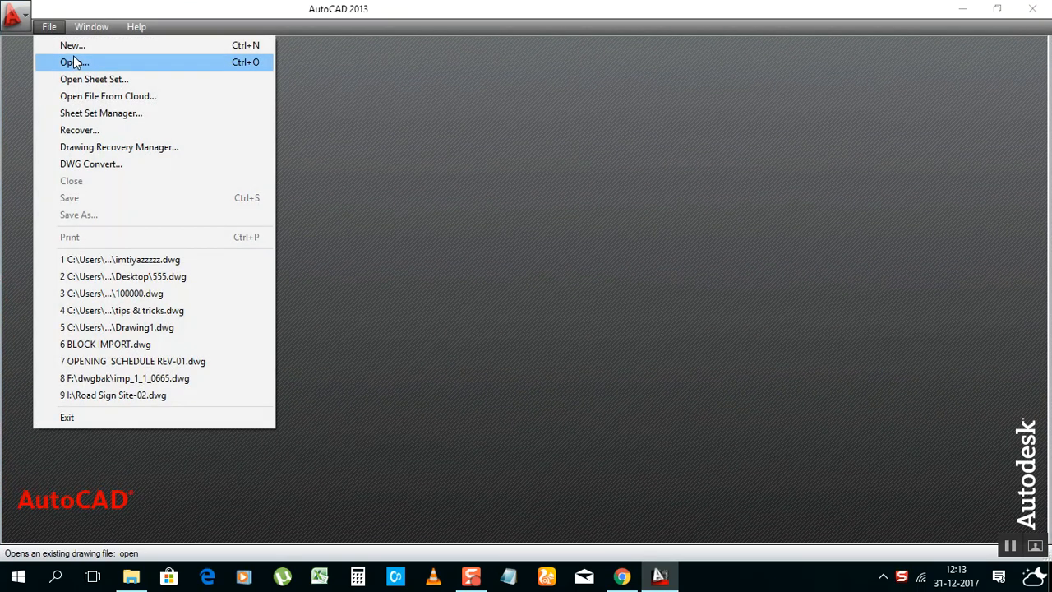
pyautogui.click(72, 46)
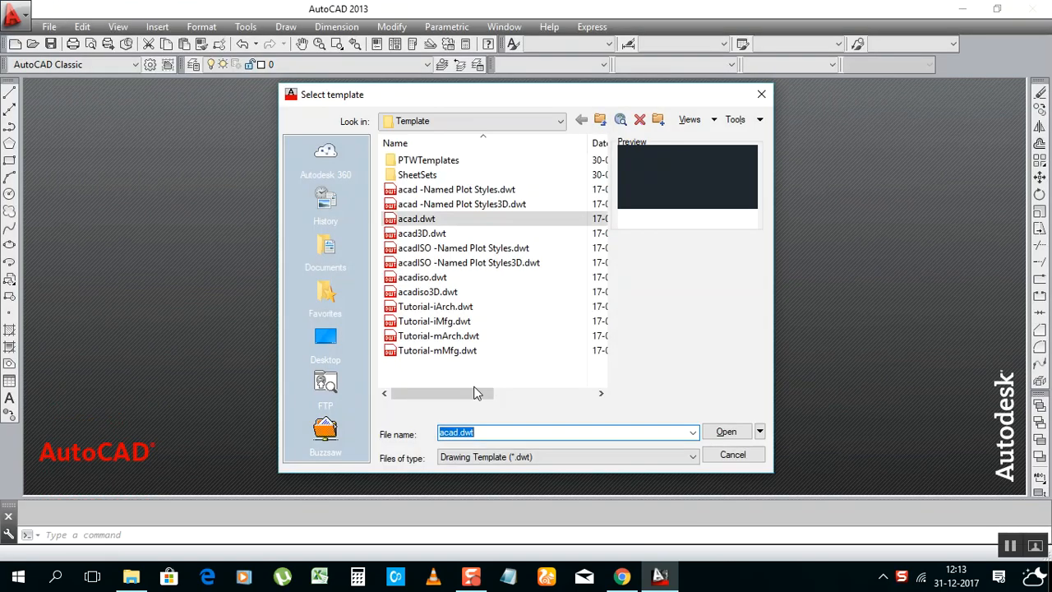
pyautogui.click(726, 431)
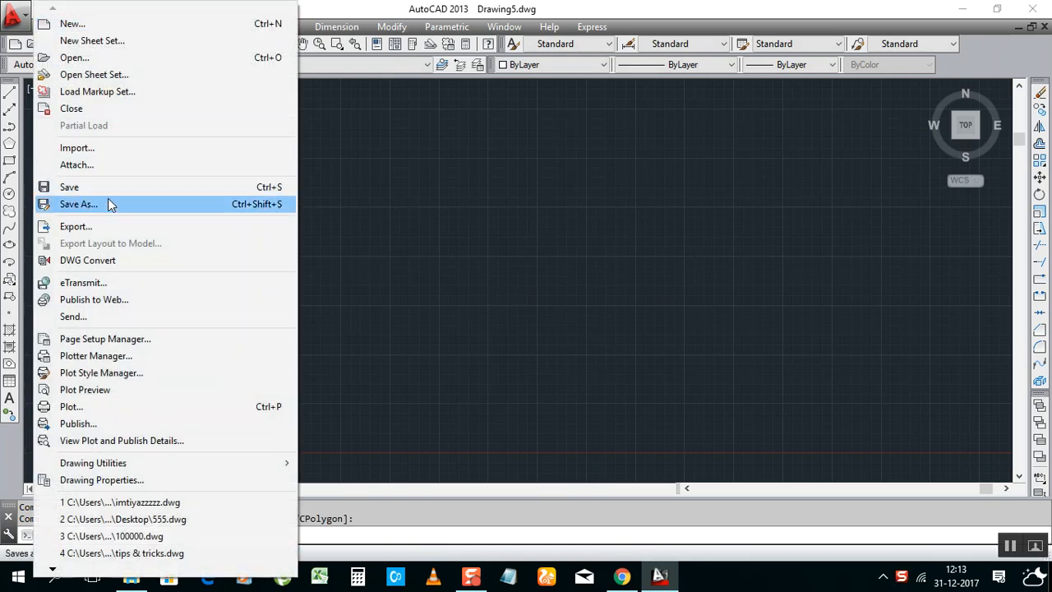
# Save the drawing to the Desktop under the name 'Autocad tips & tricks'
pyautogui.click(79, 204)
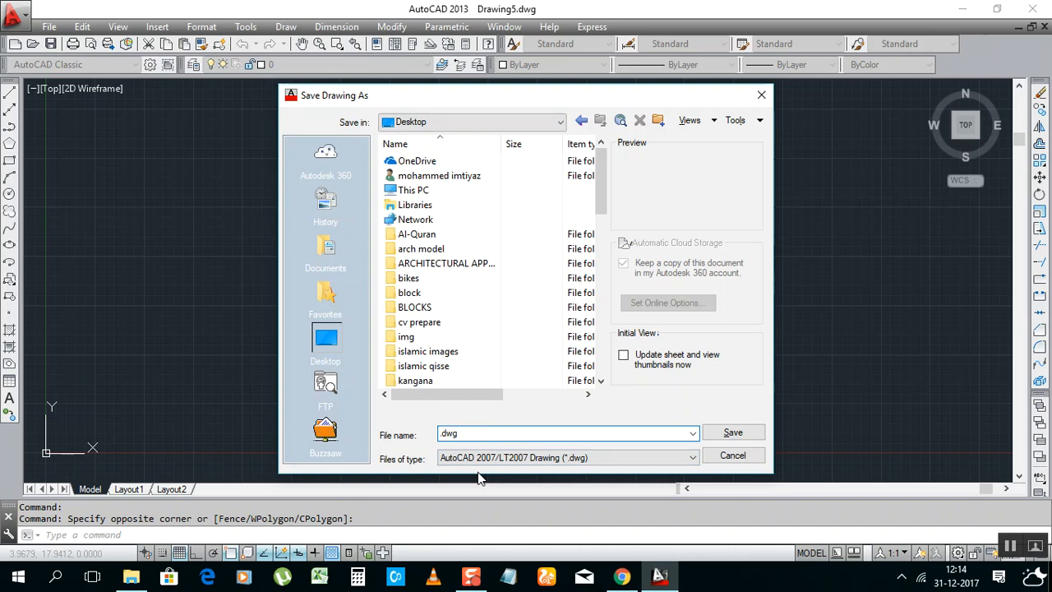
pyautogui.write('A')
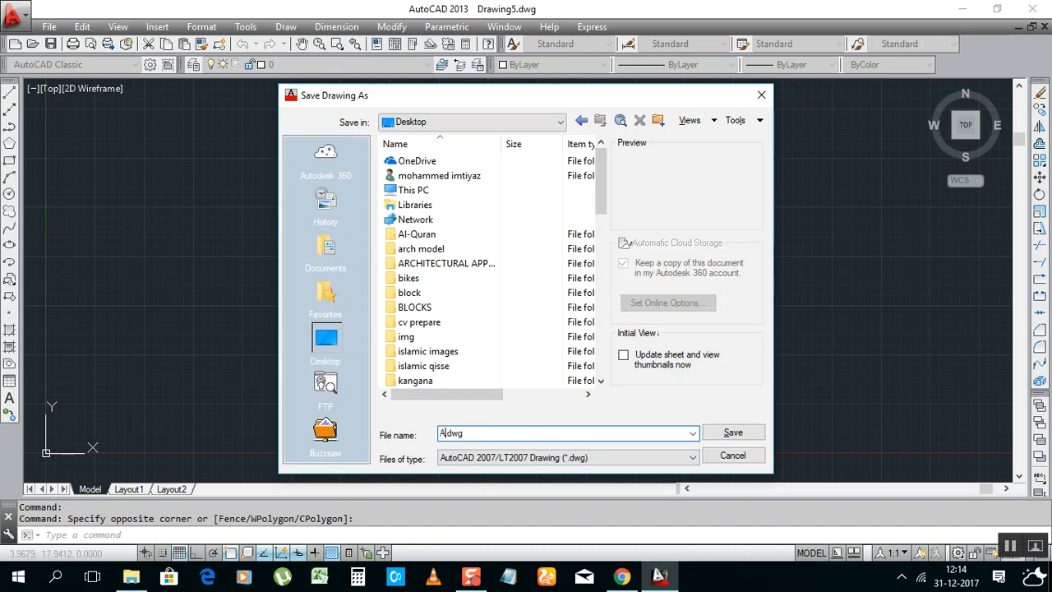
pyautogui.write('uto')
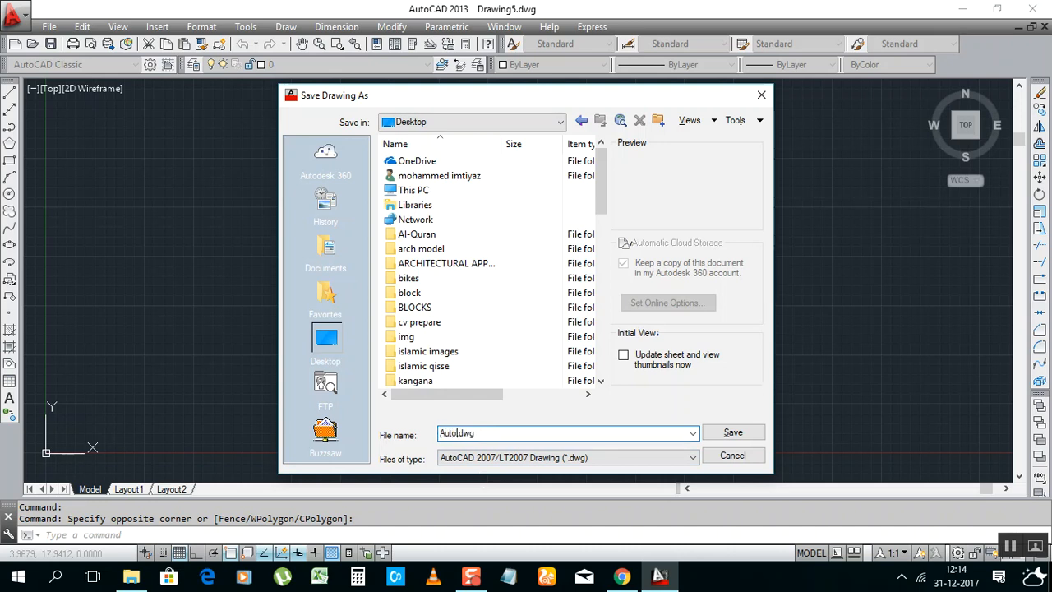
pyautogui.write('Autocad tip')
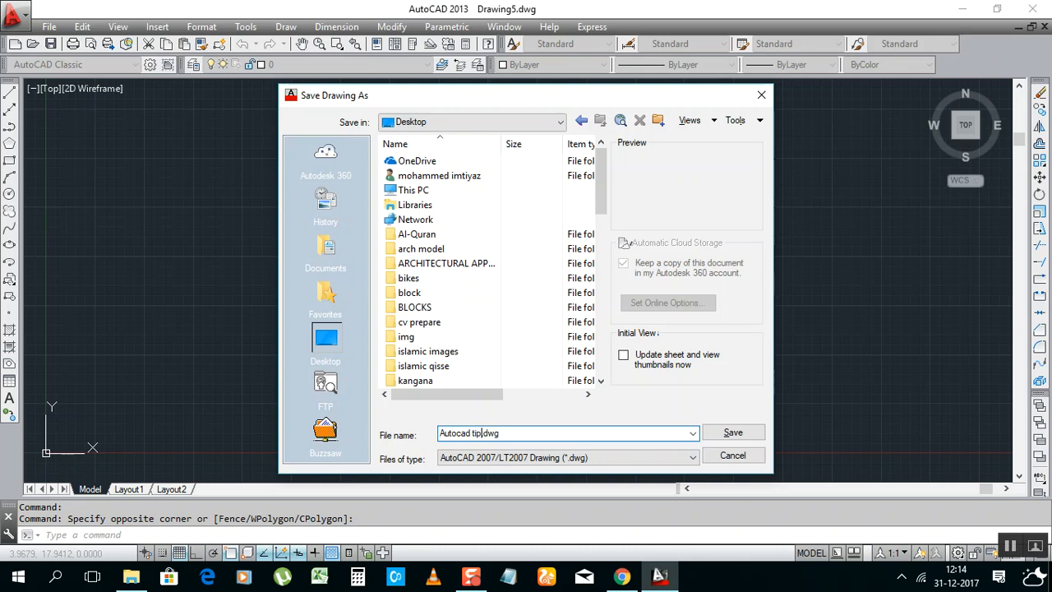
pyautogui.write('s & tr')
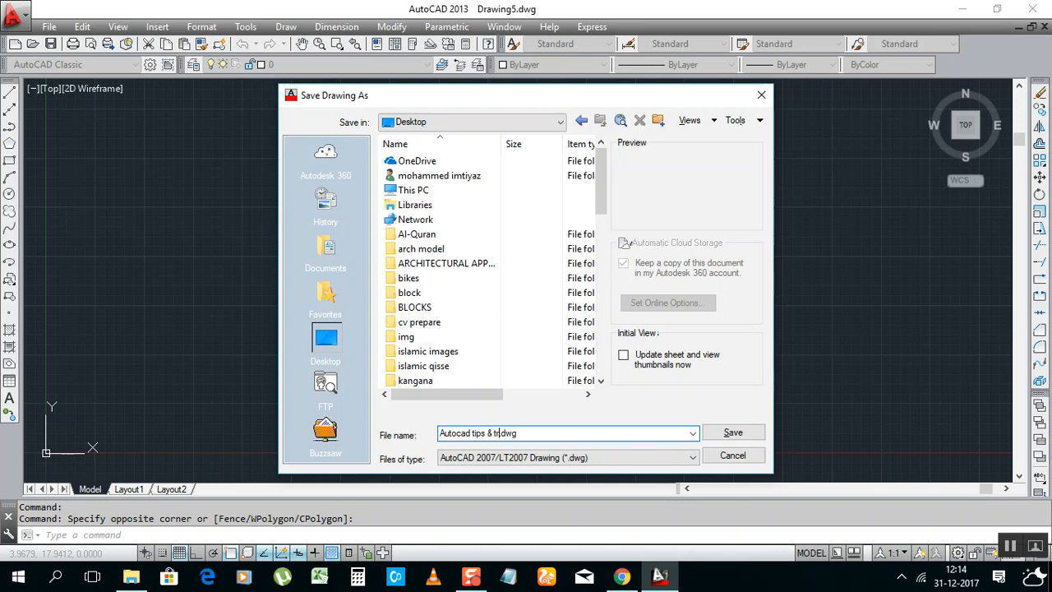
pyautogui.write('cks')
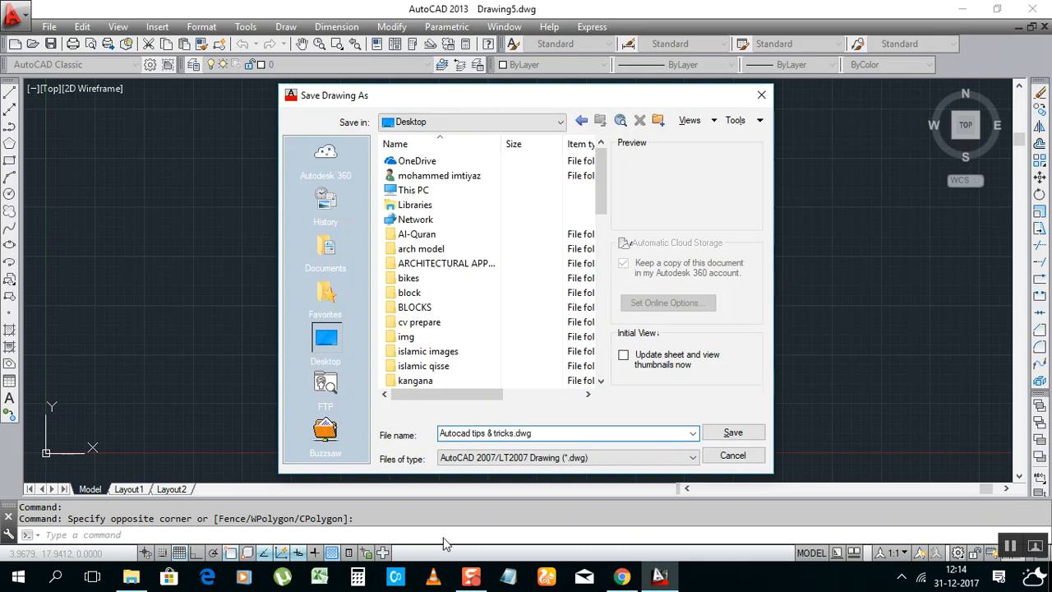
pyautogui.moveTo(632, 457)
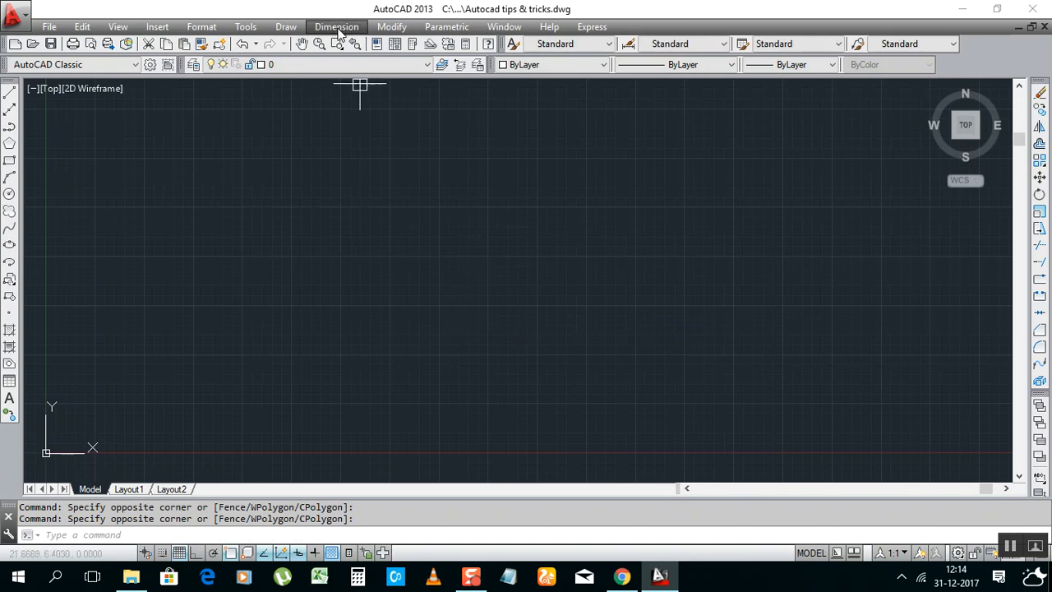
# Place a horizontal linear dimension reading 14.8404, then bring up the Dimension Style Manager with D
pyautogui.click(335, 27)
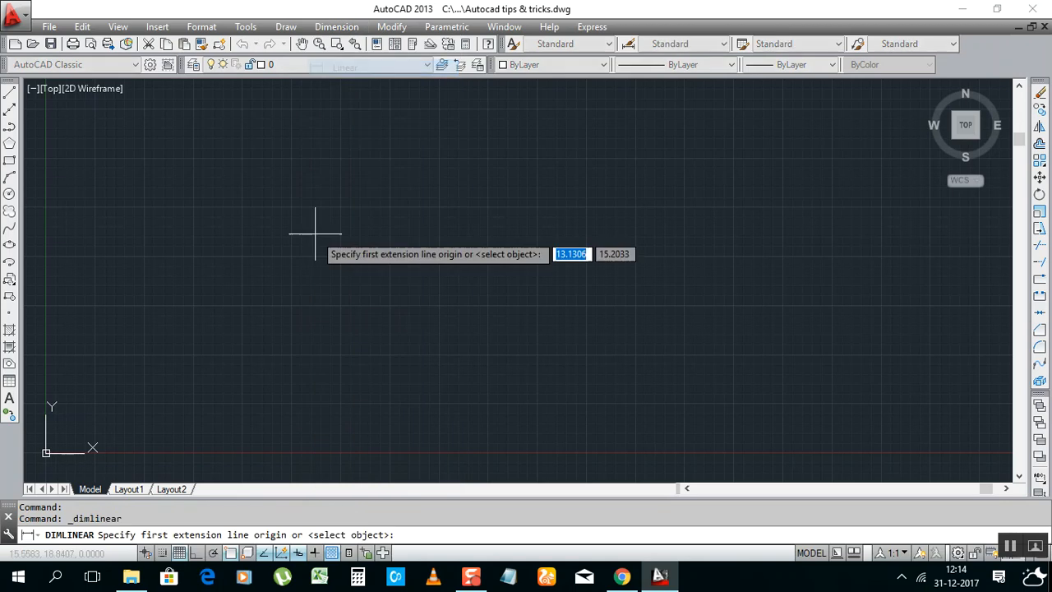
pyautogui.click(315, 233)
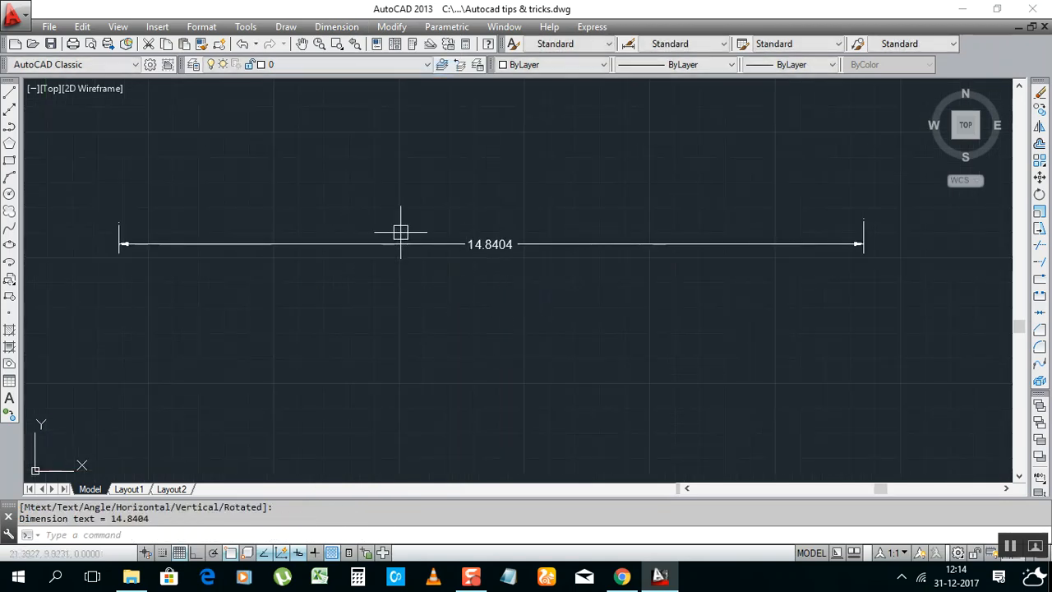
pyautogui.moveTo(865, 250)
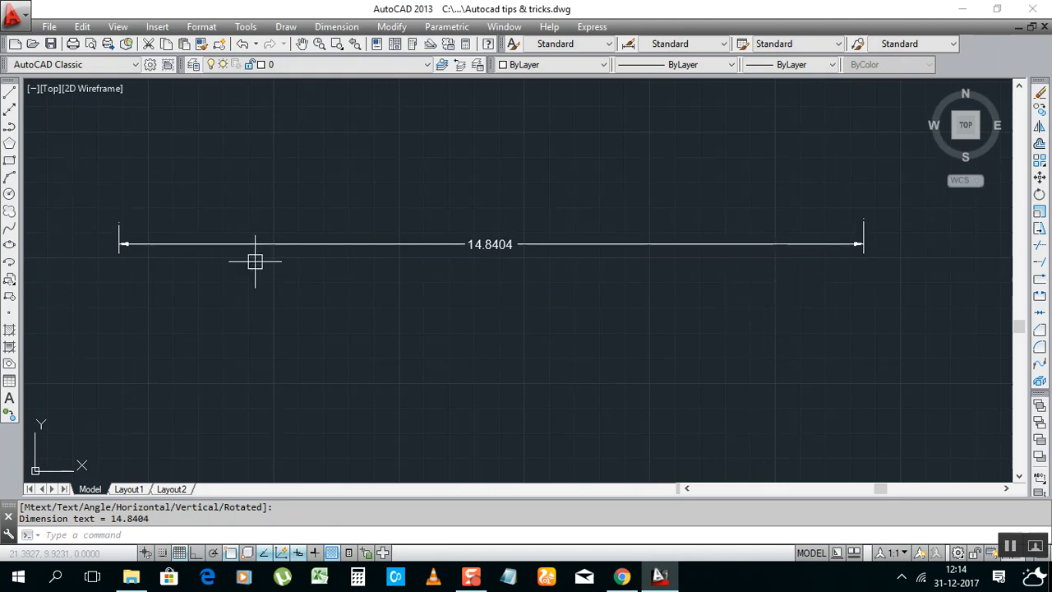
pyautogui.moveTo(494, 255)
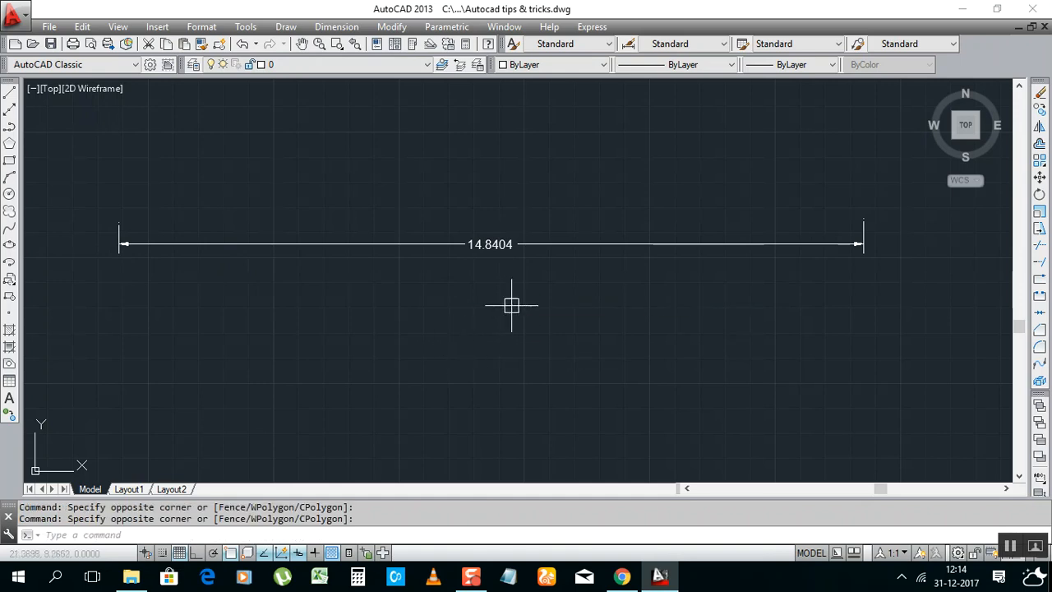
pyautogui.moveTo(365, 95)
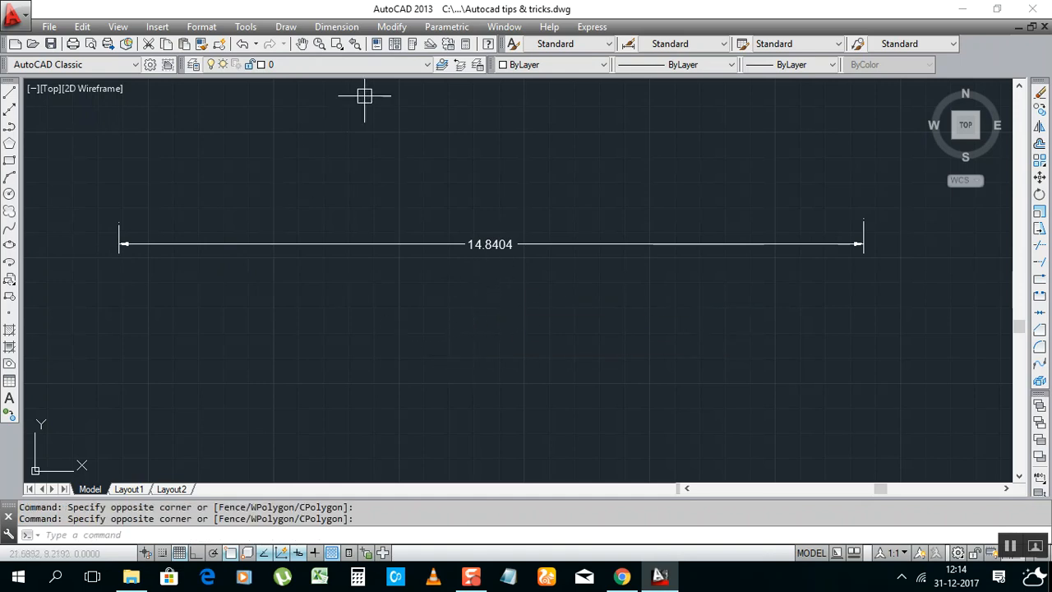
pyautogui.moveTo(453, 195)
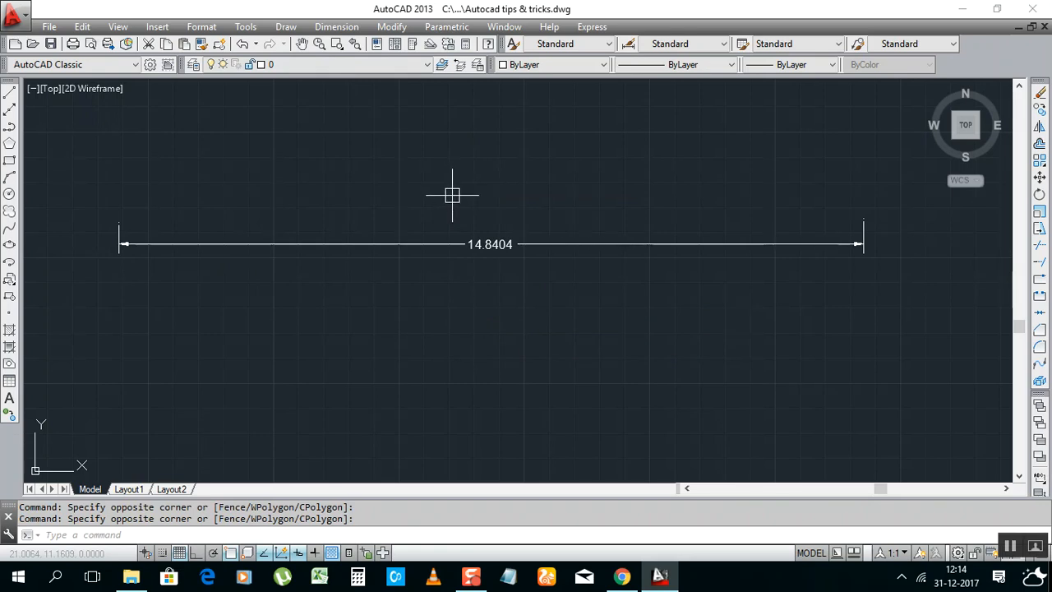
pyautogui.write('DIMSTYLE')
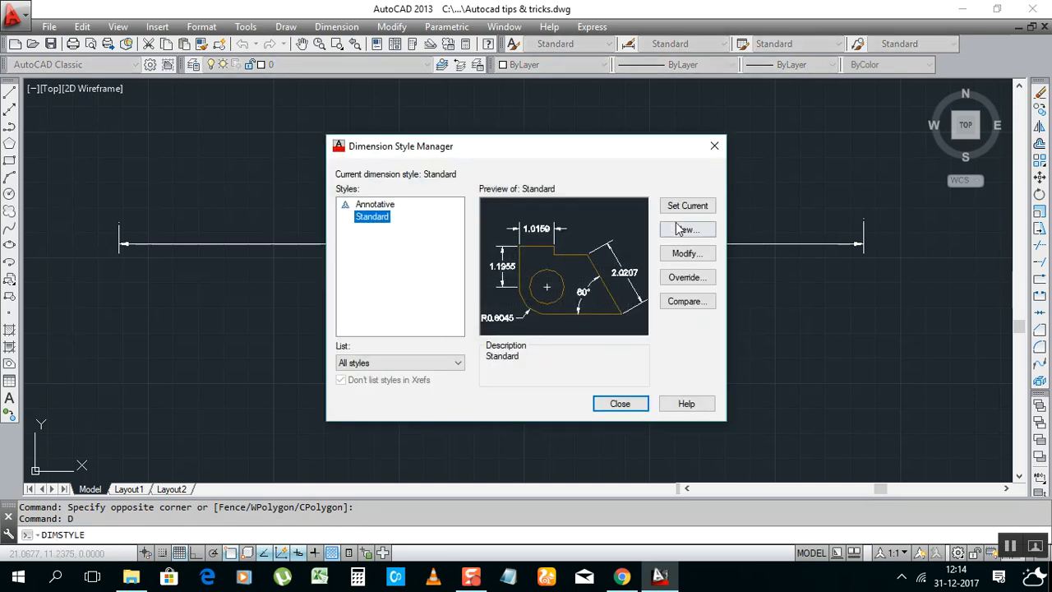
# Create a new dimension style 'friends' starting from Standard and continue into its settings
pyautogui.click(687, 230)
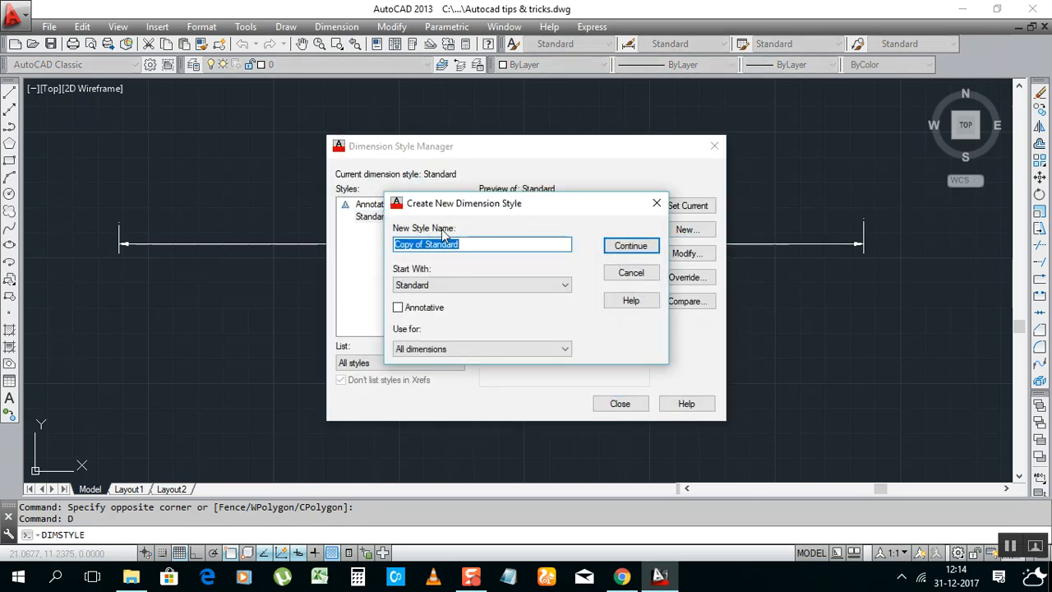
pyautogui.press('Delete')
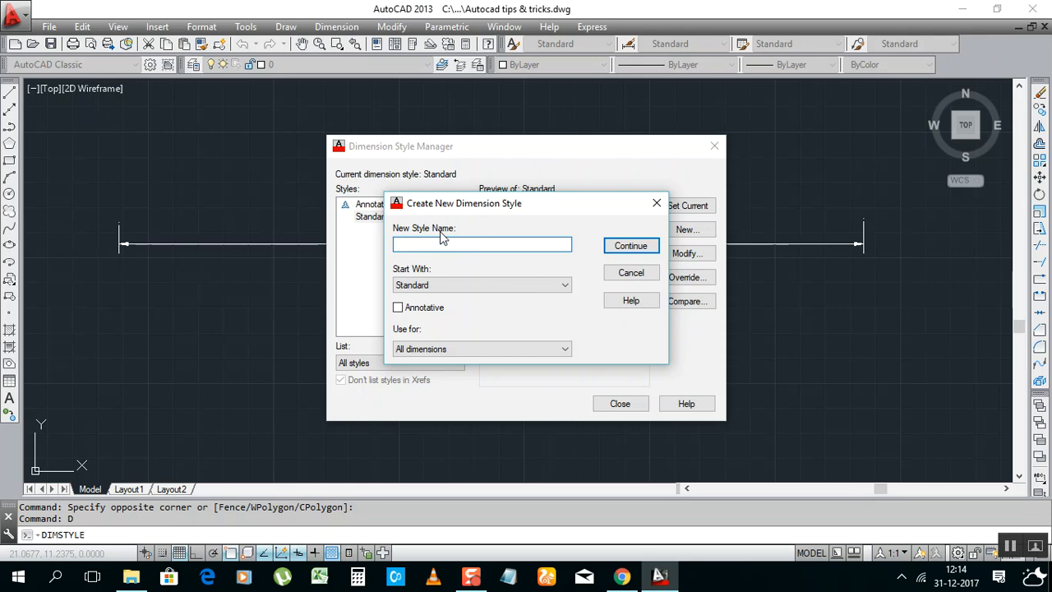
pyautogui.write('frie')
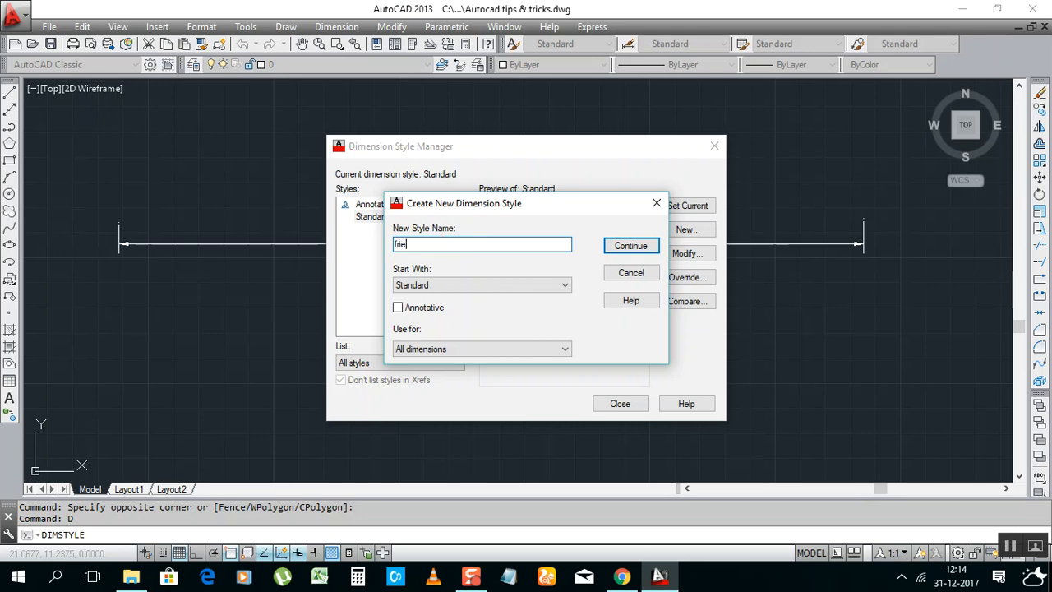
pyautogui.write('nds')
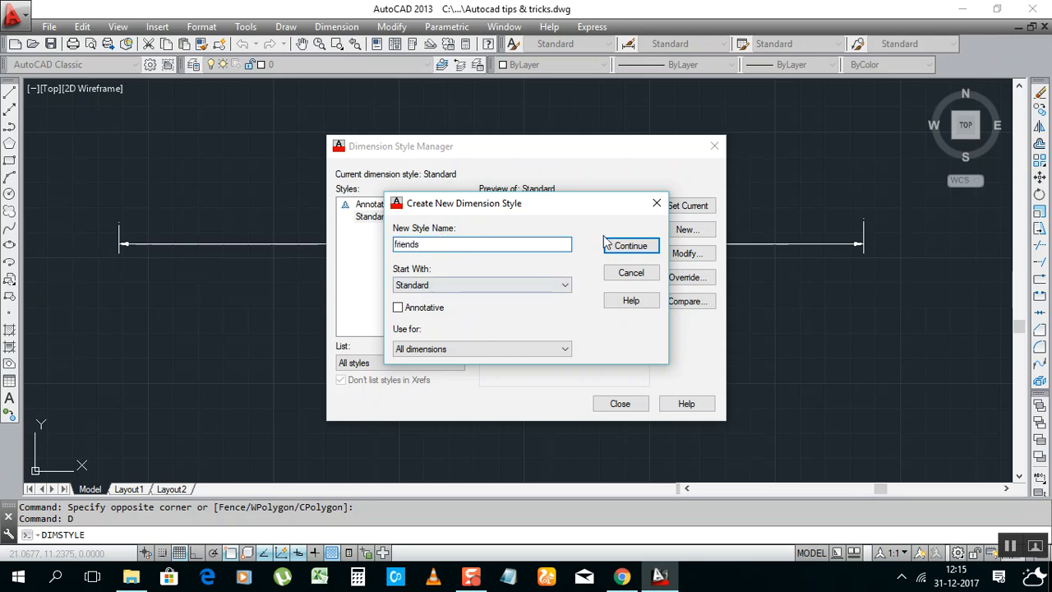
pyautogui.moveTo(631, 246)
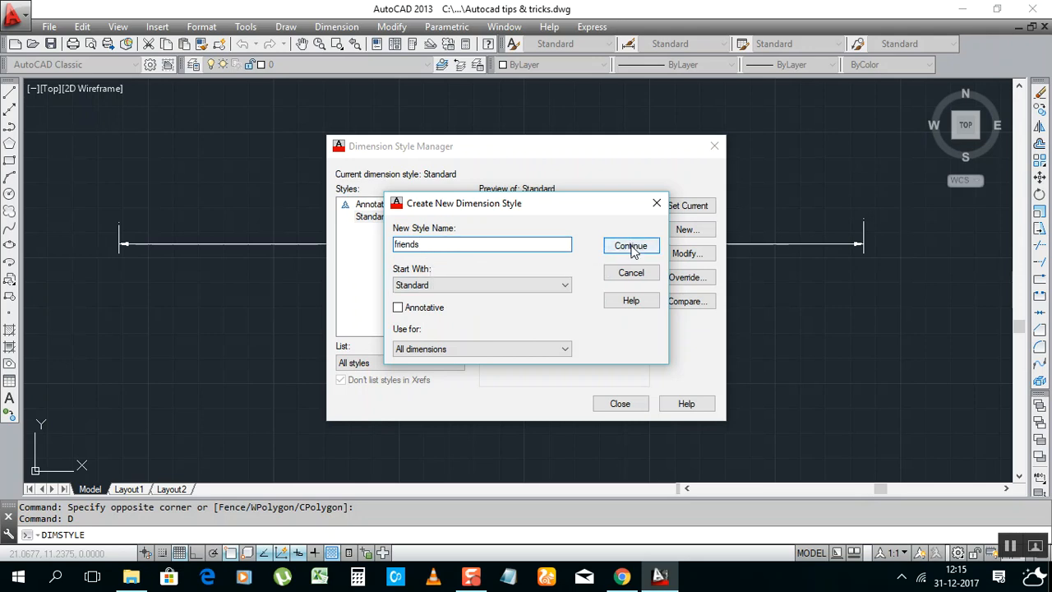
pyautogui.click(631, 247)
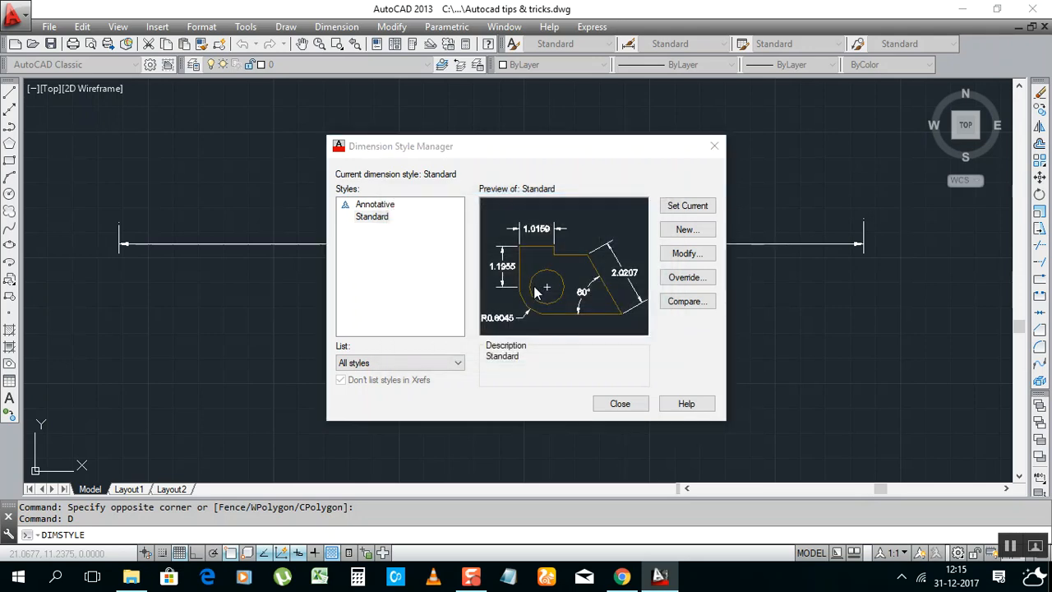
pyautogui.click(687, 230)
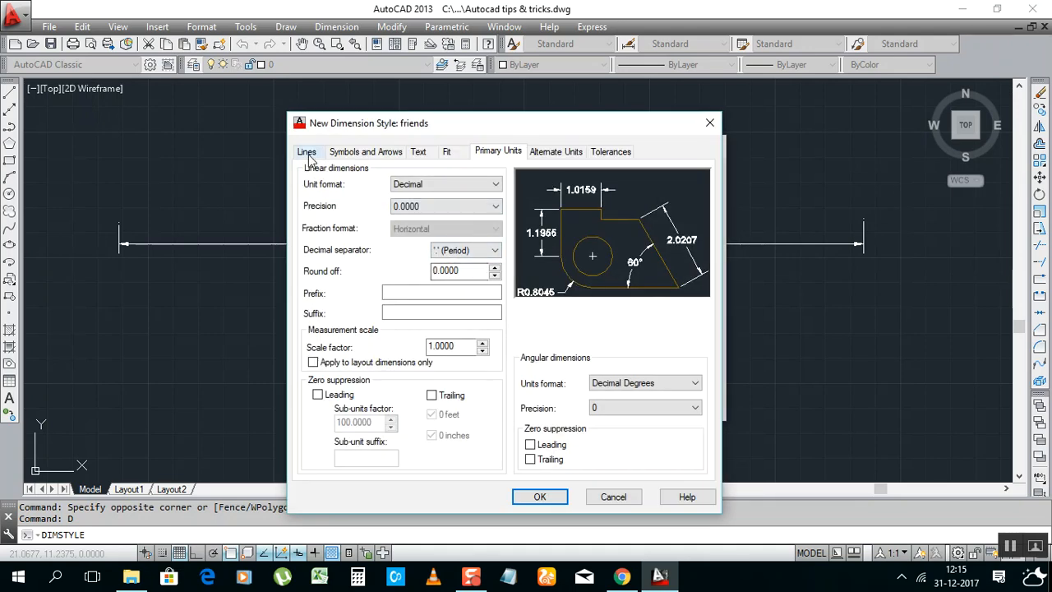
# Review the dimension line settings and make the arrowheads Architectural tick
pyautogui.click(306, 151)
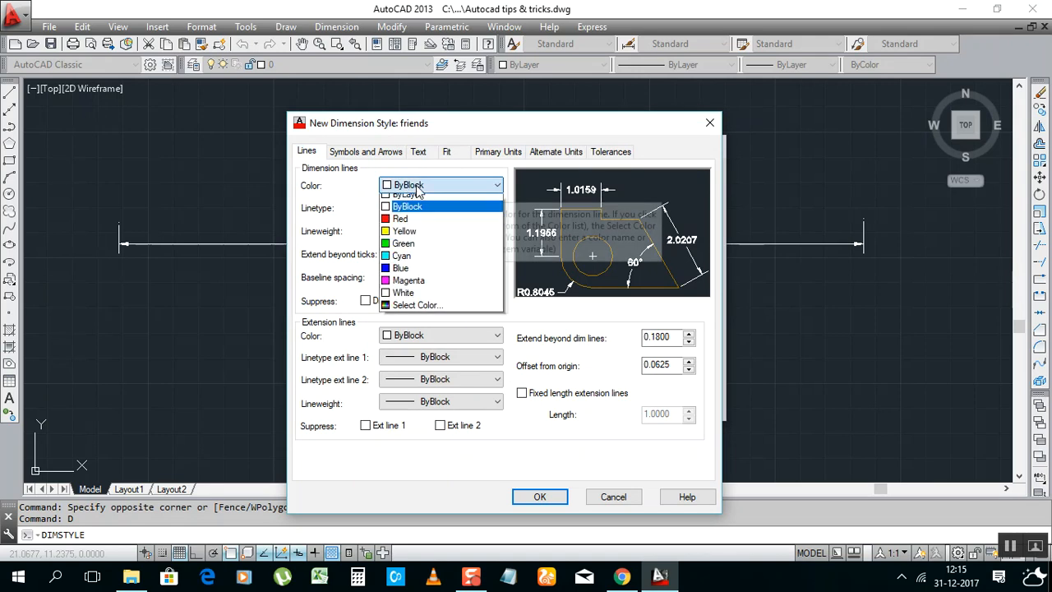
pyautogui.click(401, 218)
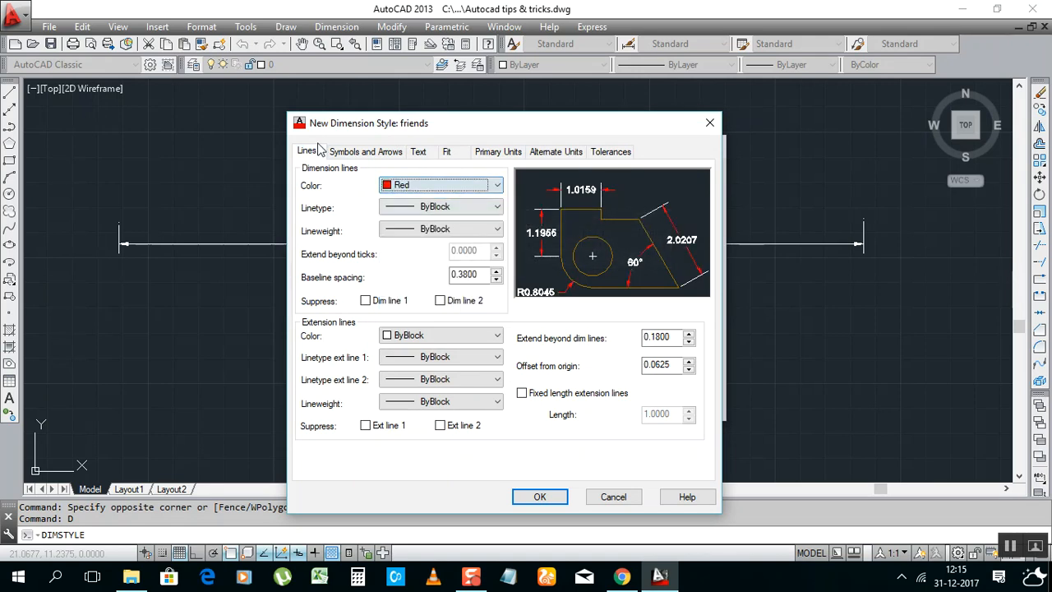
pyautogui.click(365, 151)
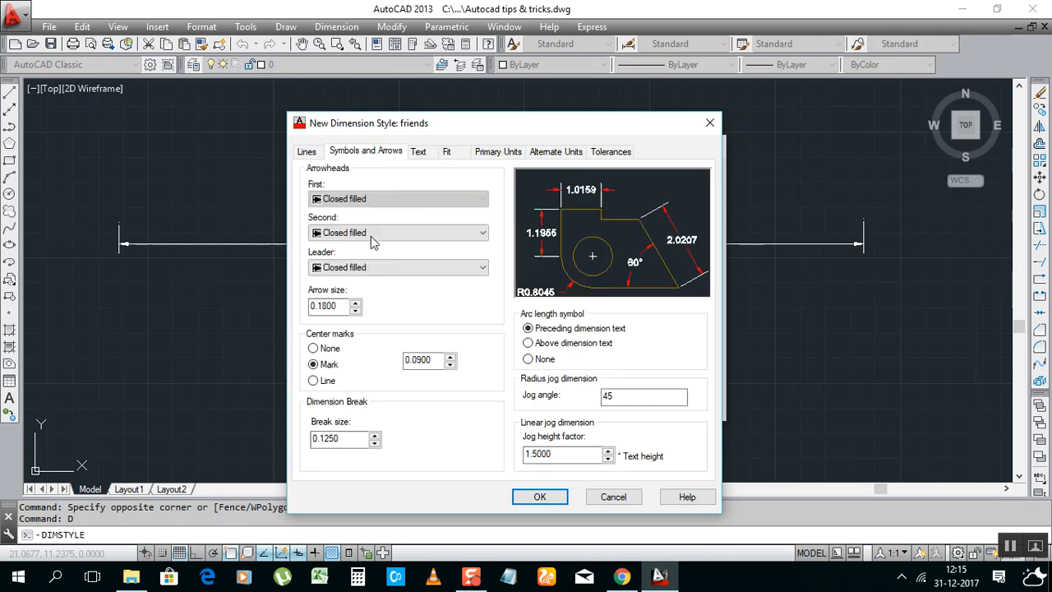
pyautogui.click(484, 198)
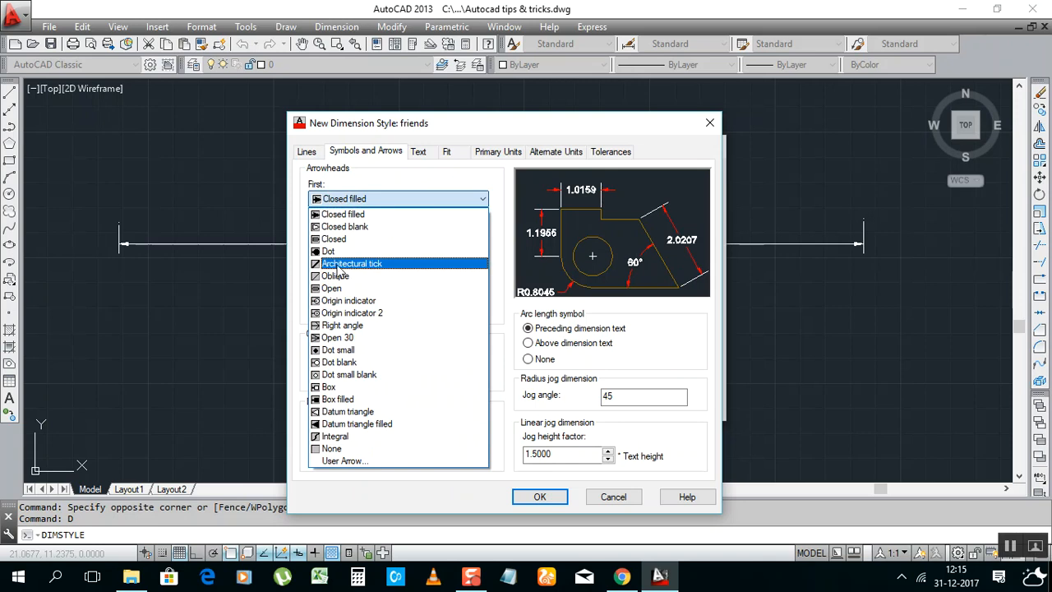
pyautogui.click(352, 263)
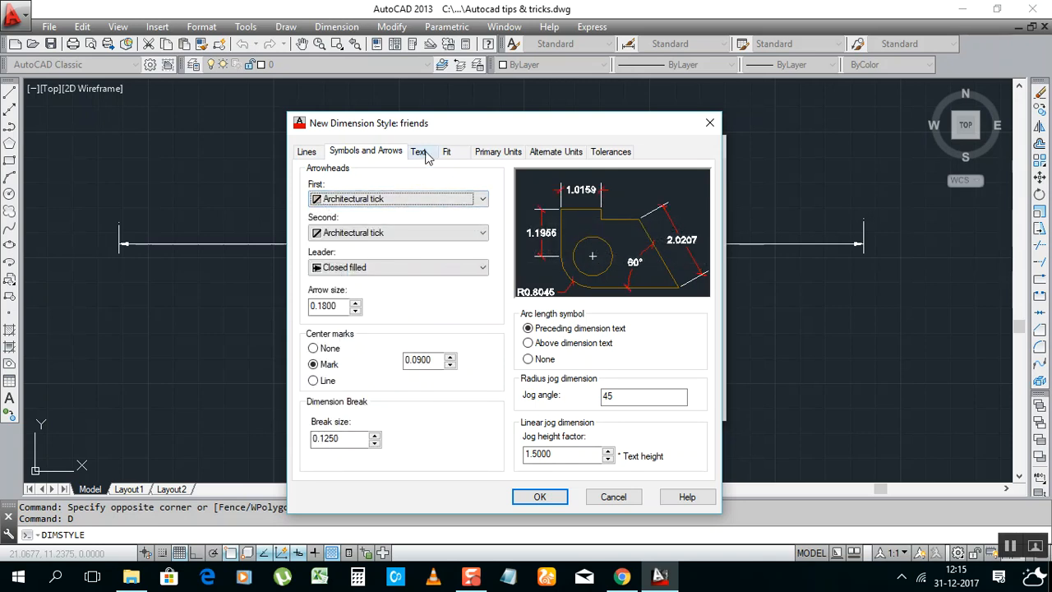
# Make the dimension text green and the extension lines colour 252
pyautogui.click(418, 151)
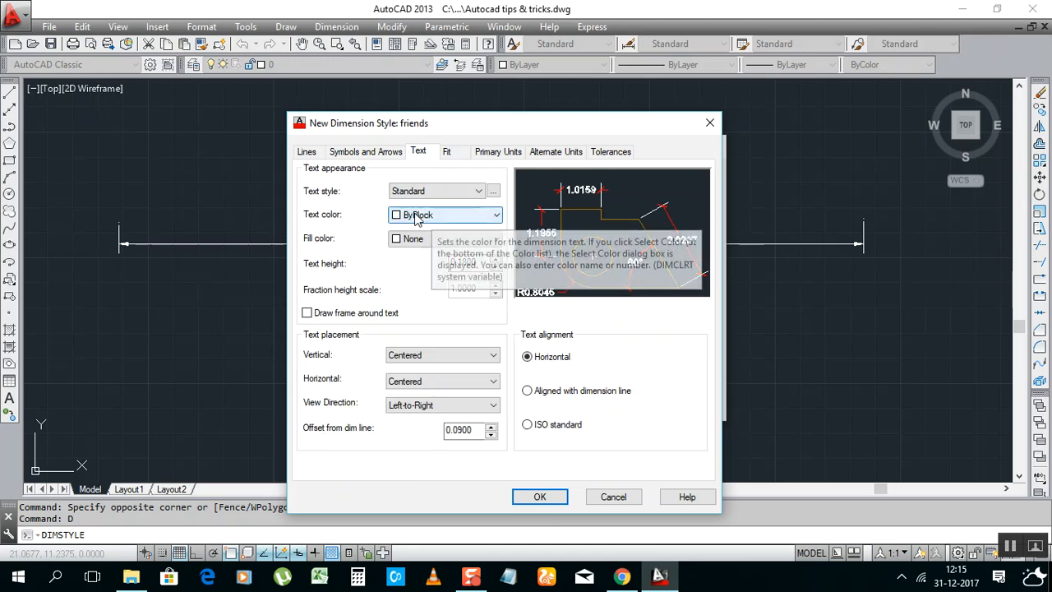
pyautogui.click(444, 214)
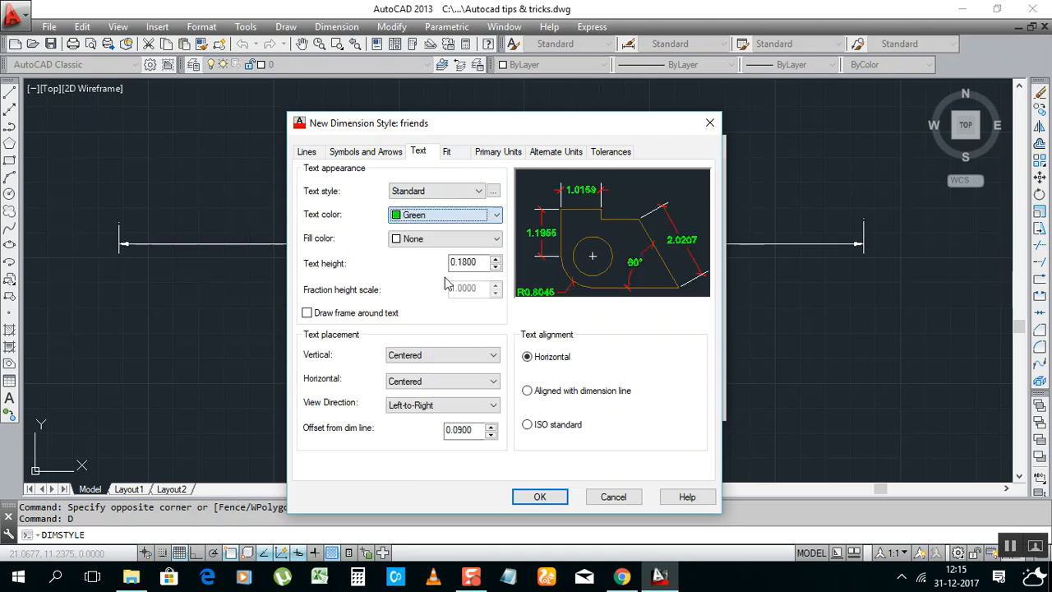
pyautogui.click(365, 151)
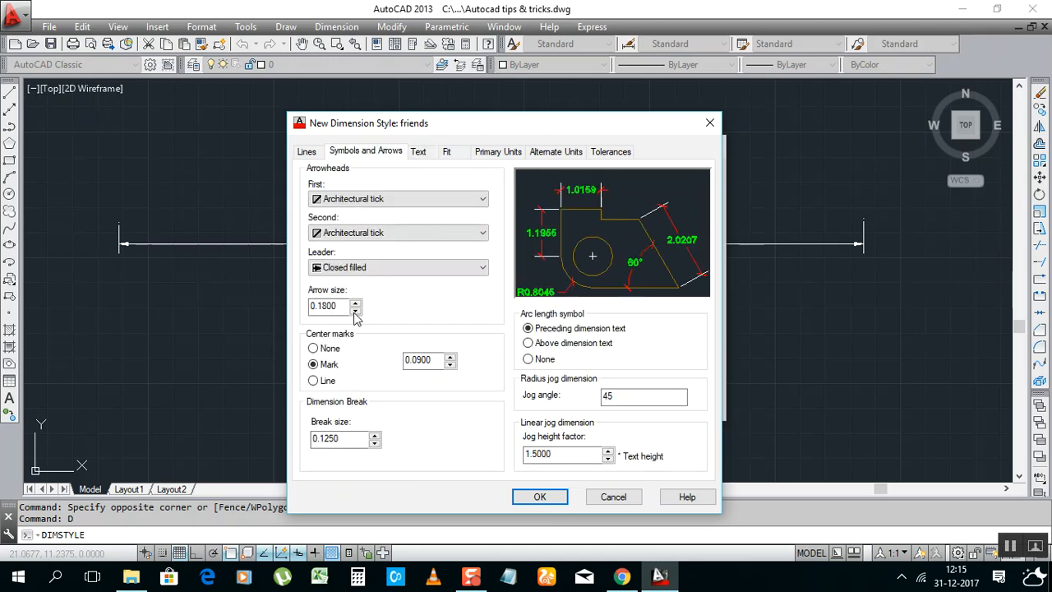
pyautogui.click(306, 151)
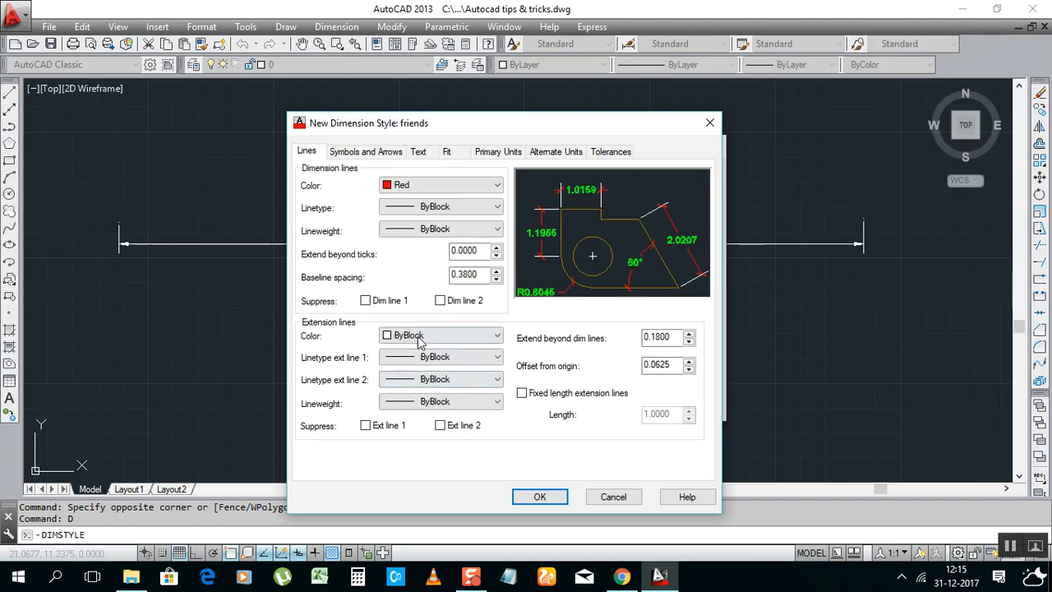
pyautogui.moveTo(444, 474)
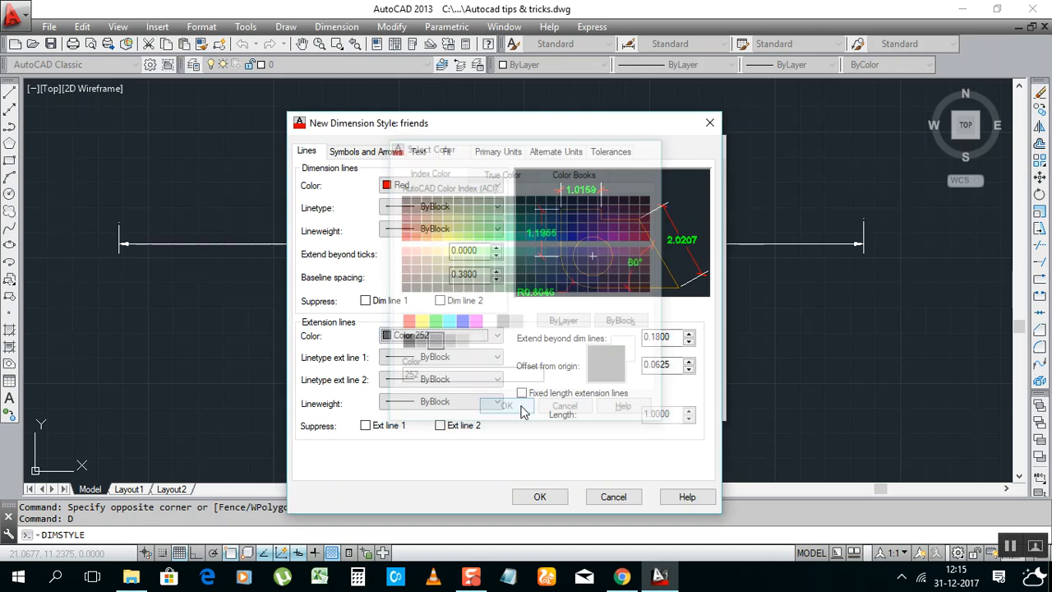
pyautogui.click(507, 404)
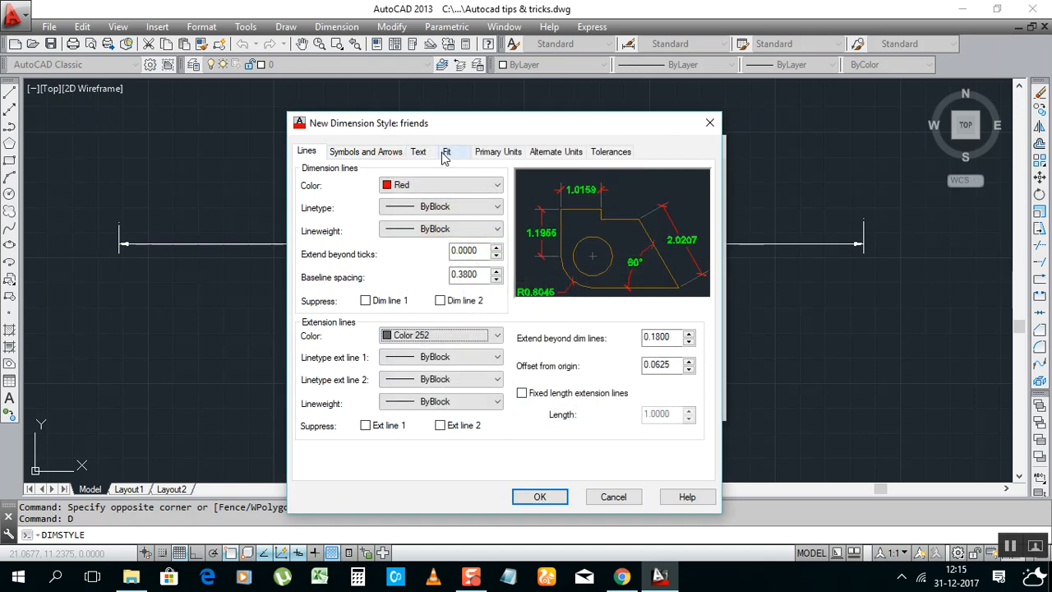
pyautogui.click(497, 151)
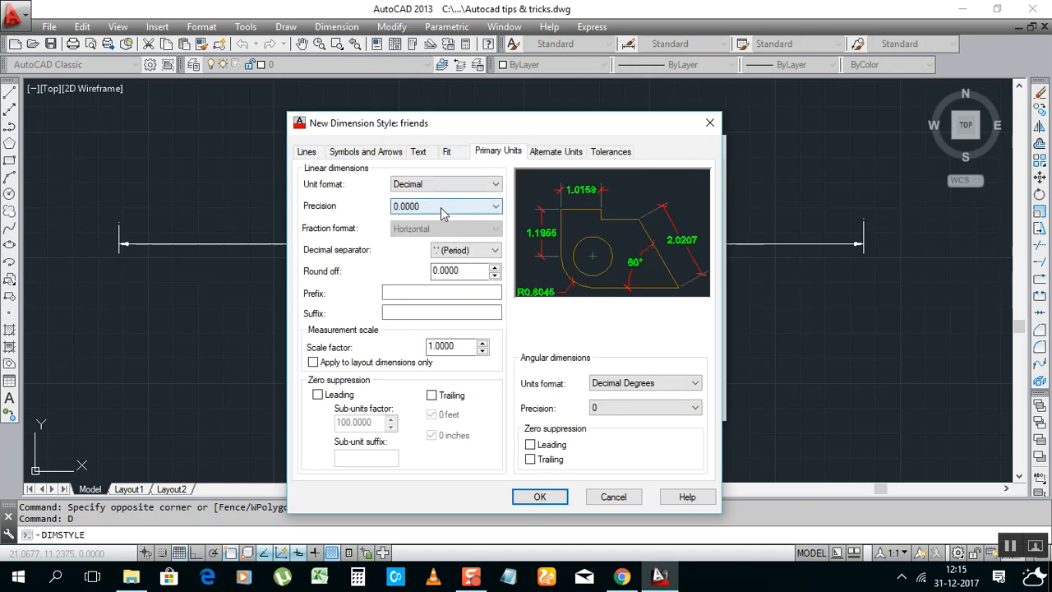
# Set primary units precision to 0.00 and finish the friends style
pyautogui.click(444, 206)
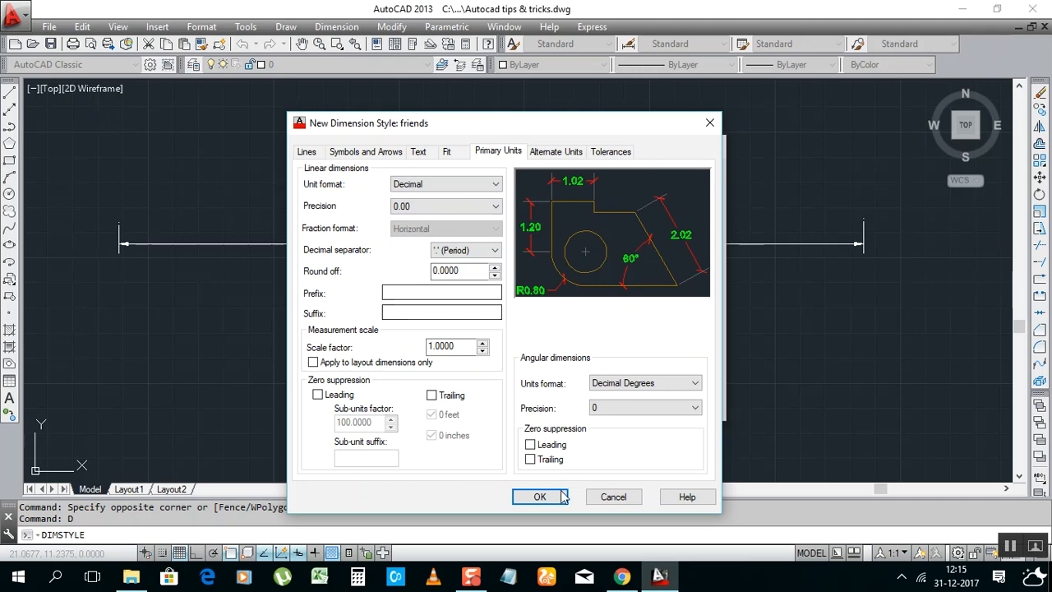
pyautogui.click(539, 496)
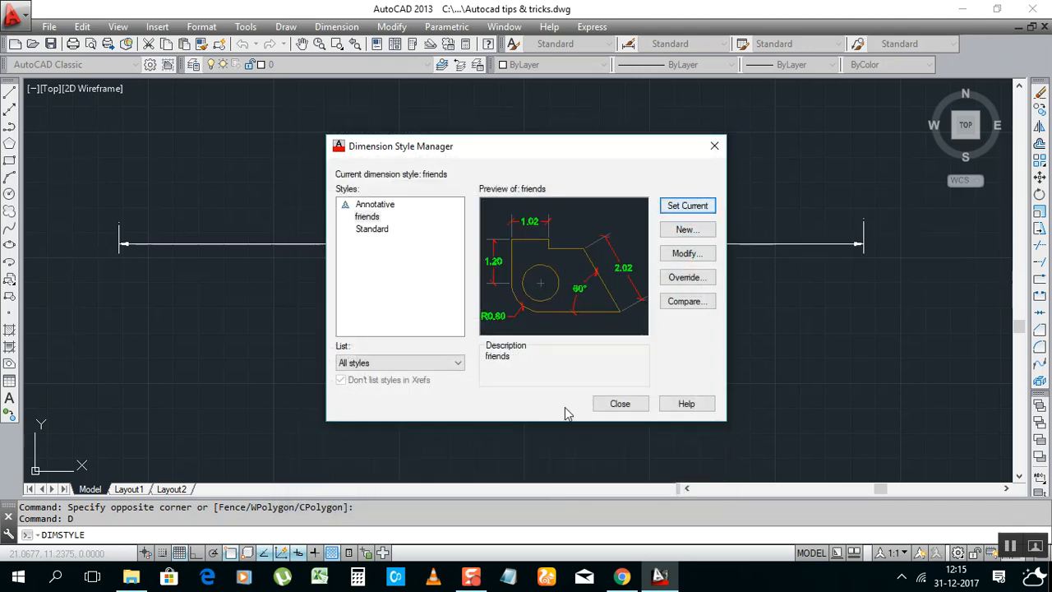
# Close the style manager and place a friends-style linear dimension reading 6.43 in red and green
pyautogui.click(620, 403)
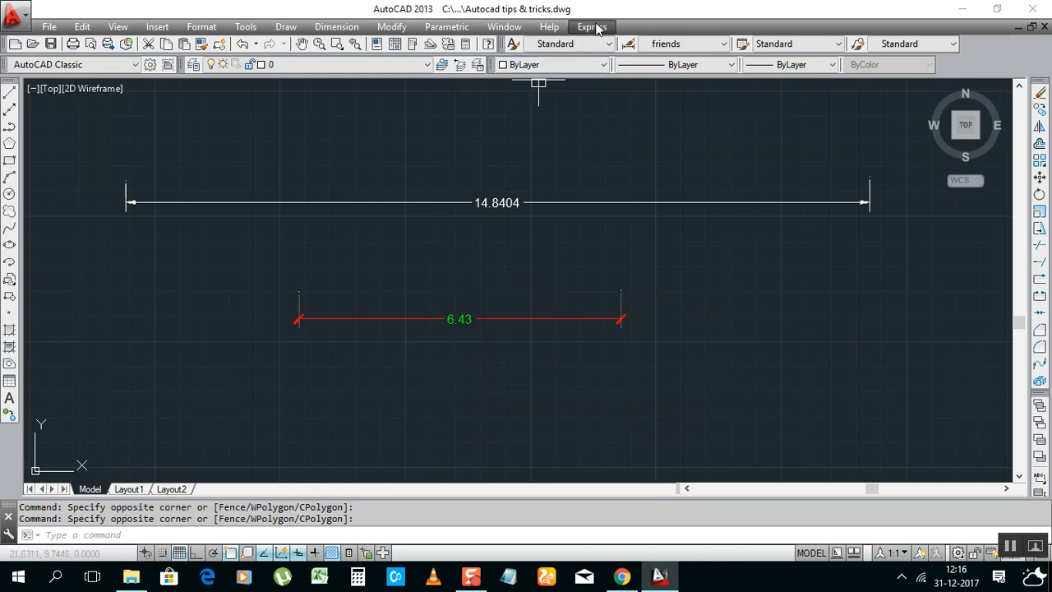
pyautogui.click(592, 26)
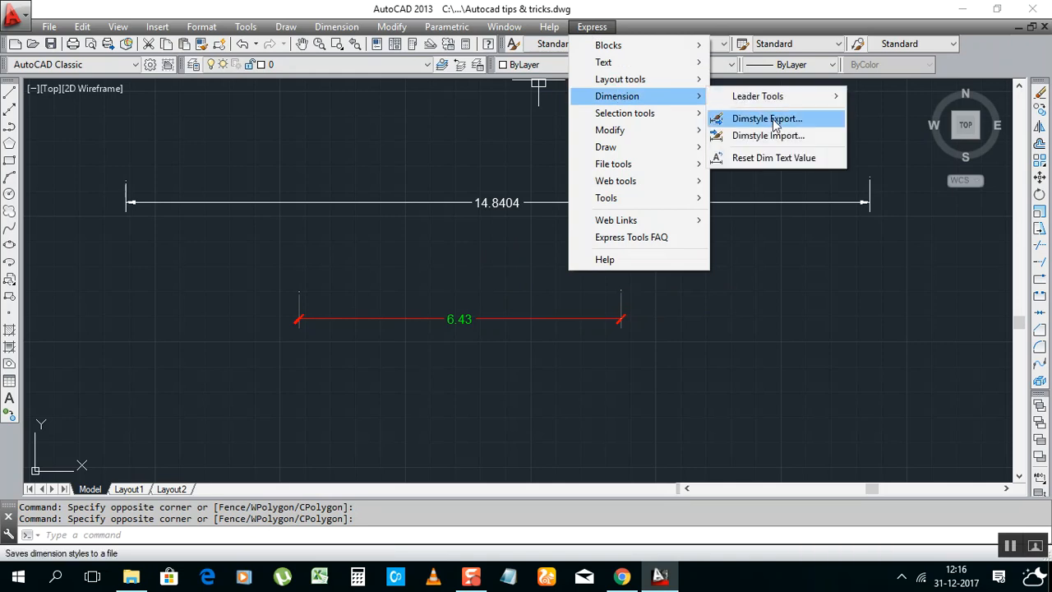
# Export the friends style via Dimstyle Export to a new file 'Autocad tips & tricks.dim'
pyautogui.click(766, 118)
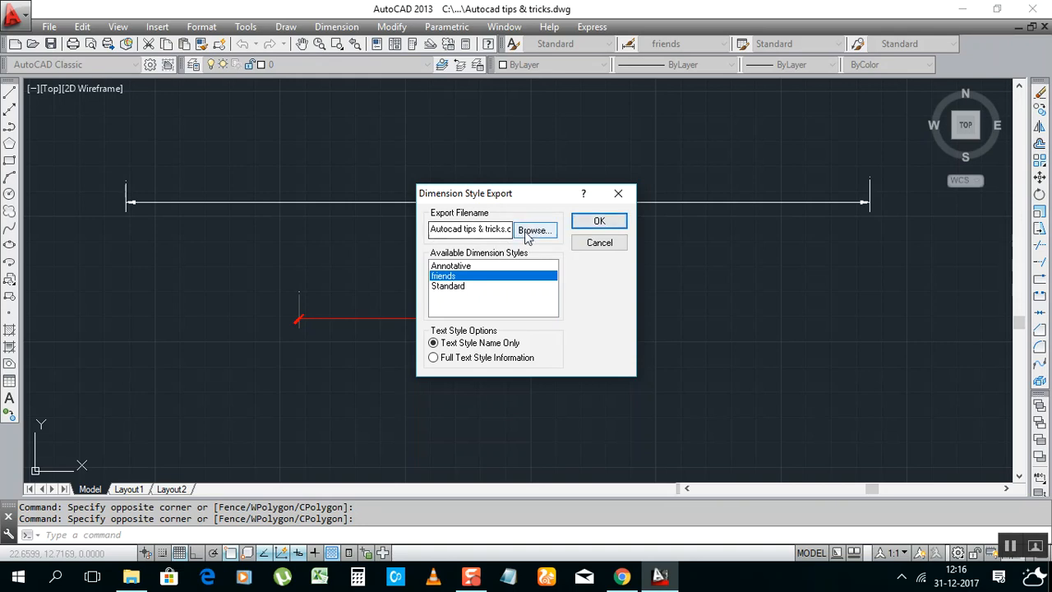
pyautogui.click(536, 230)
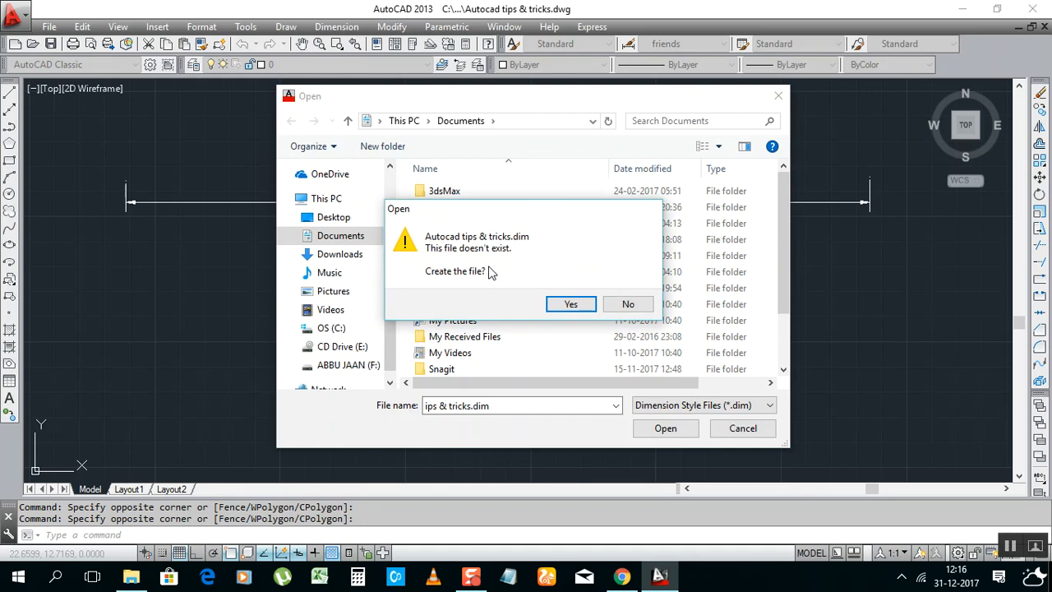
pyautogui.click(628, 302)
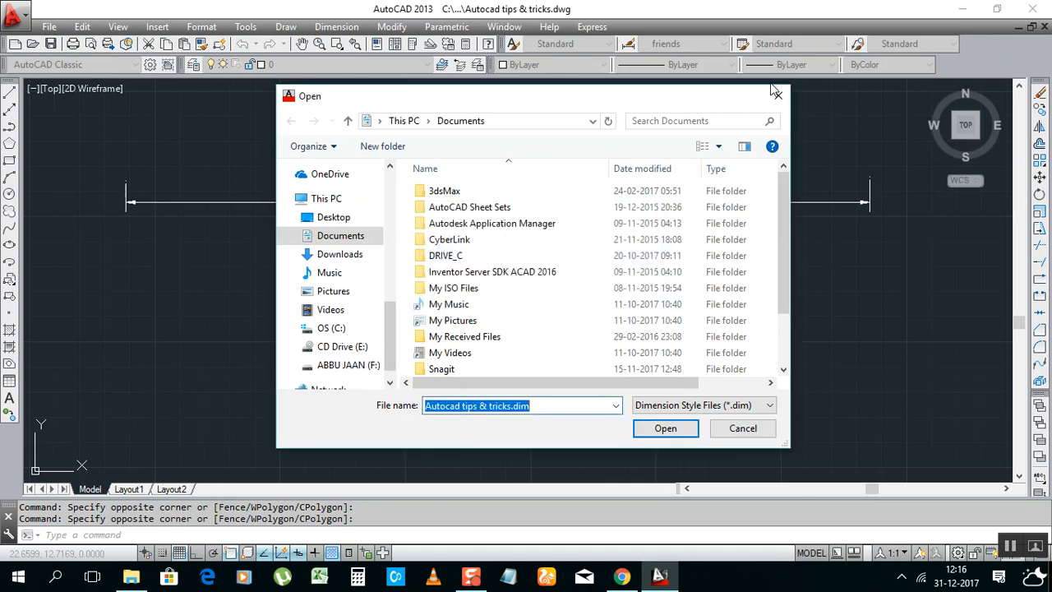
pyautogui.click(664, 427)
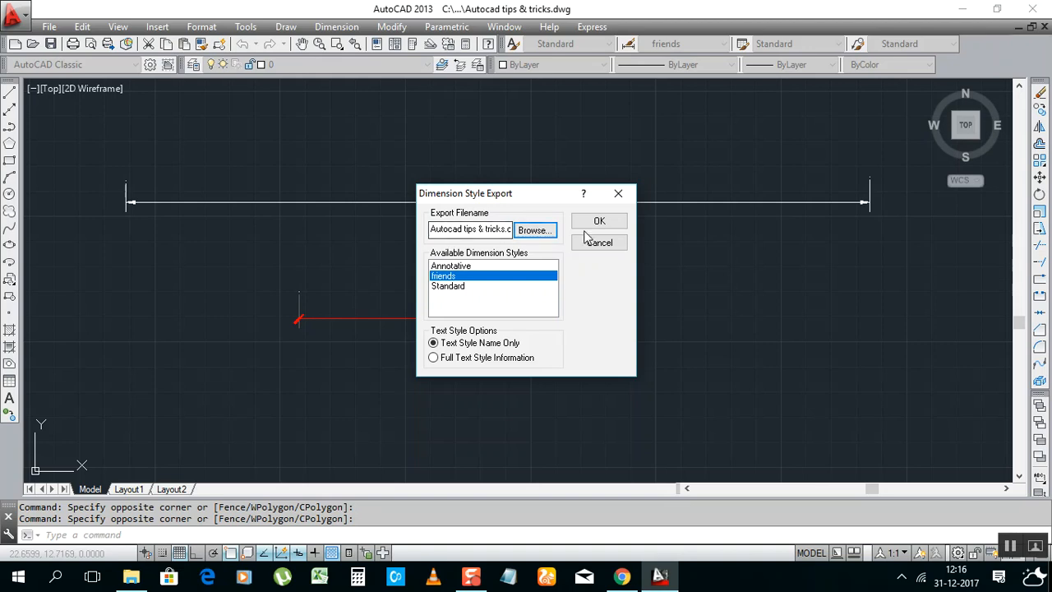
pyautogui.moveTo(436, 293)
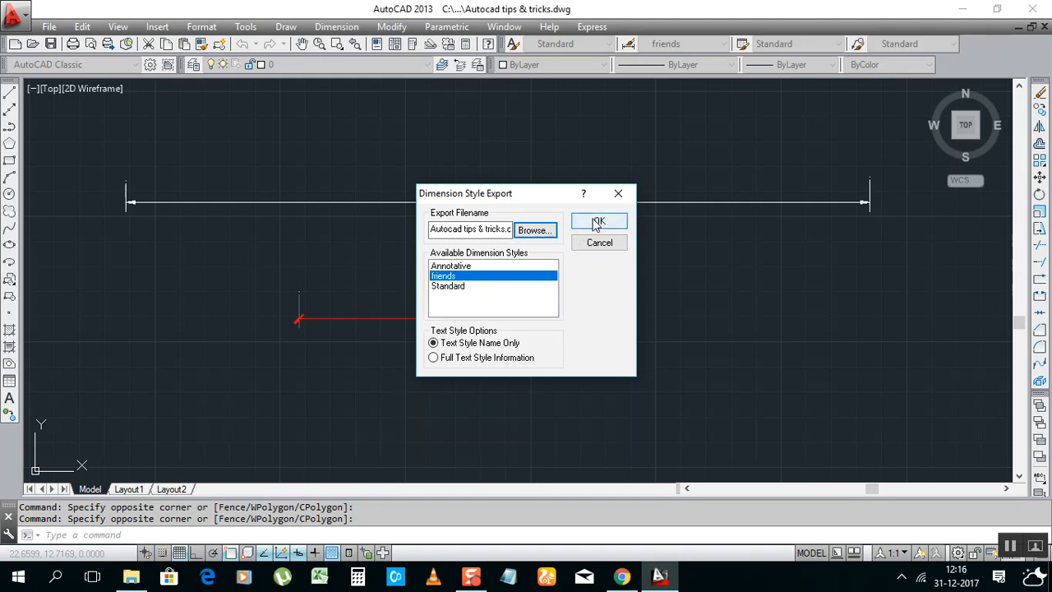
pyautogui.click(599, 222)
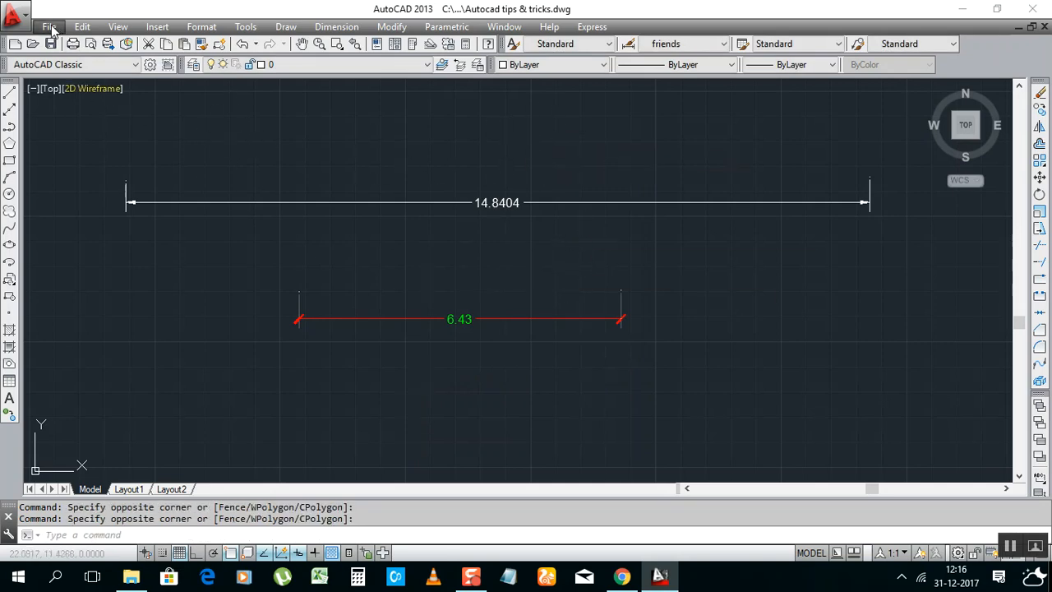
pyautogui.click(50, 26)
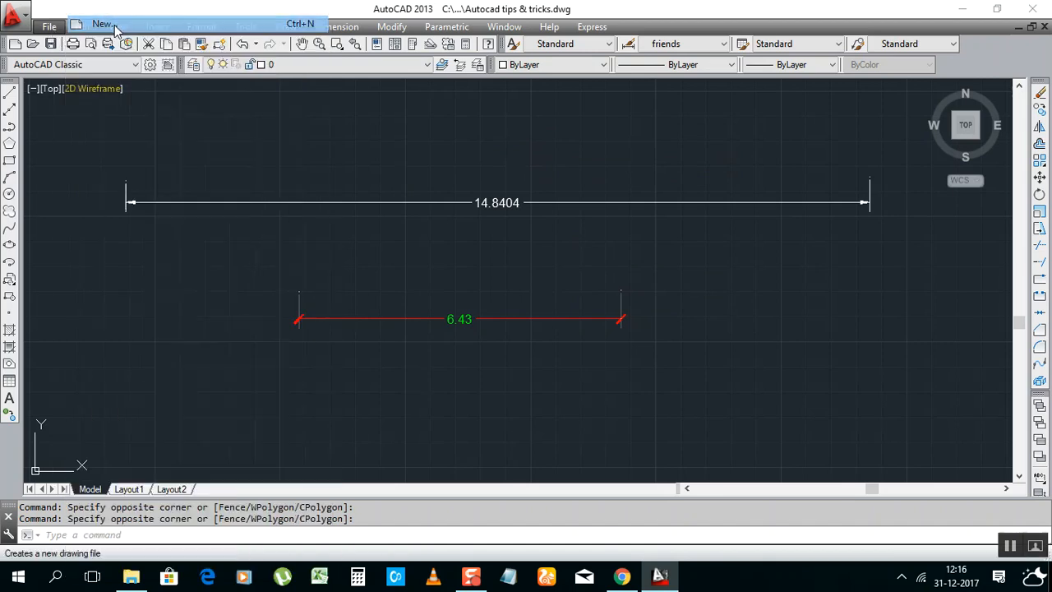
# Leave AutoCAD to show the desktop holding the exported Autocad tips & tricks.dim file
pyautogui.click(100, 24)
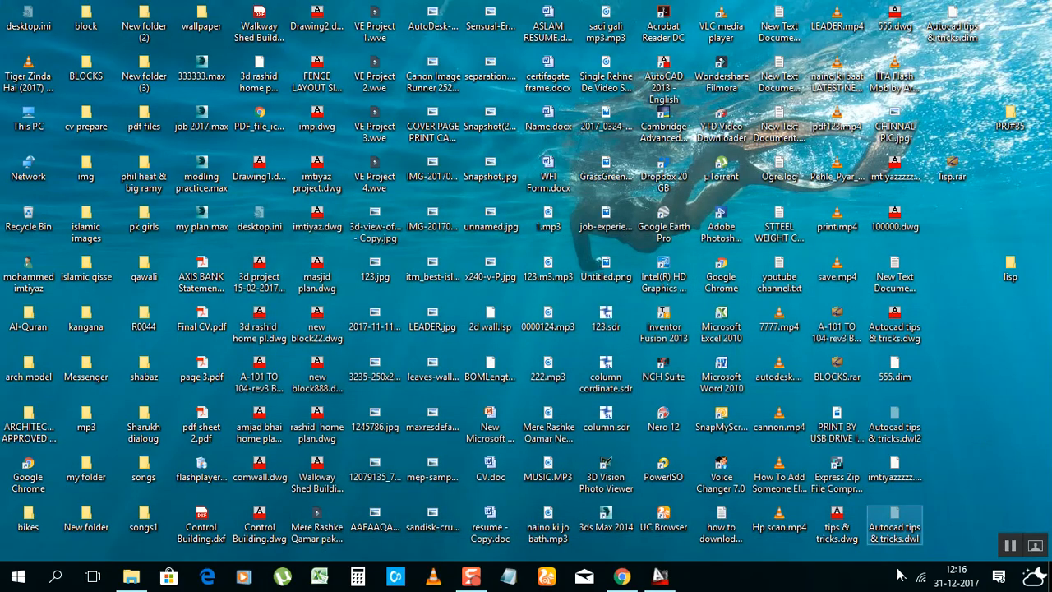
pyautogui.moveTo(894, 526)
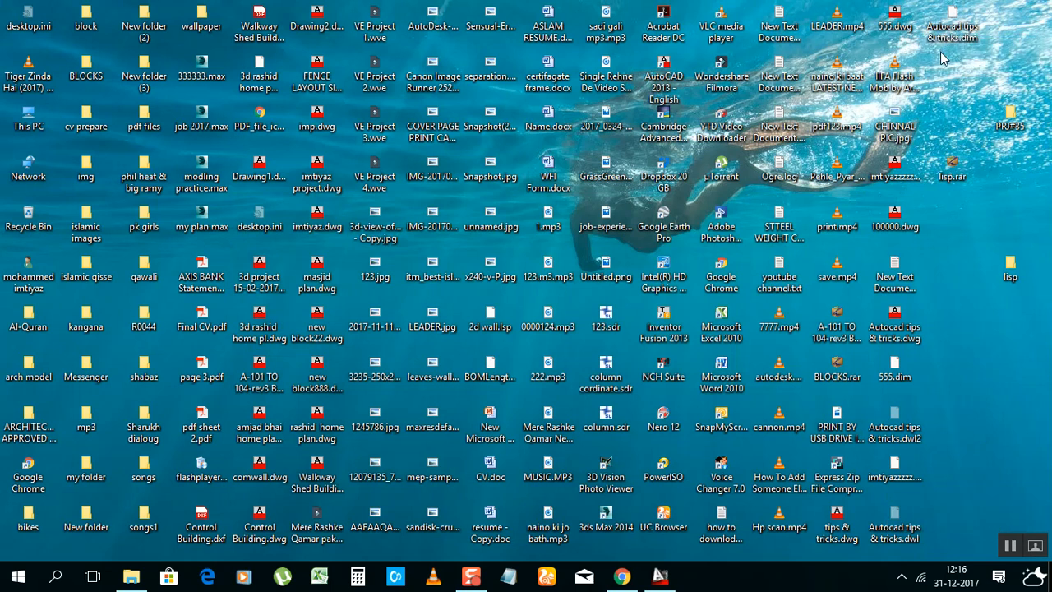
pyautogui.moveTo(952, 31)
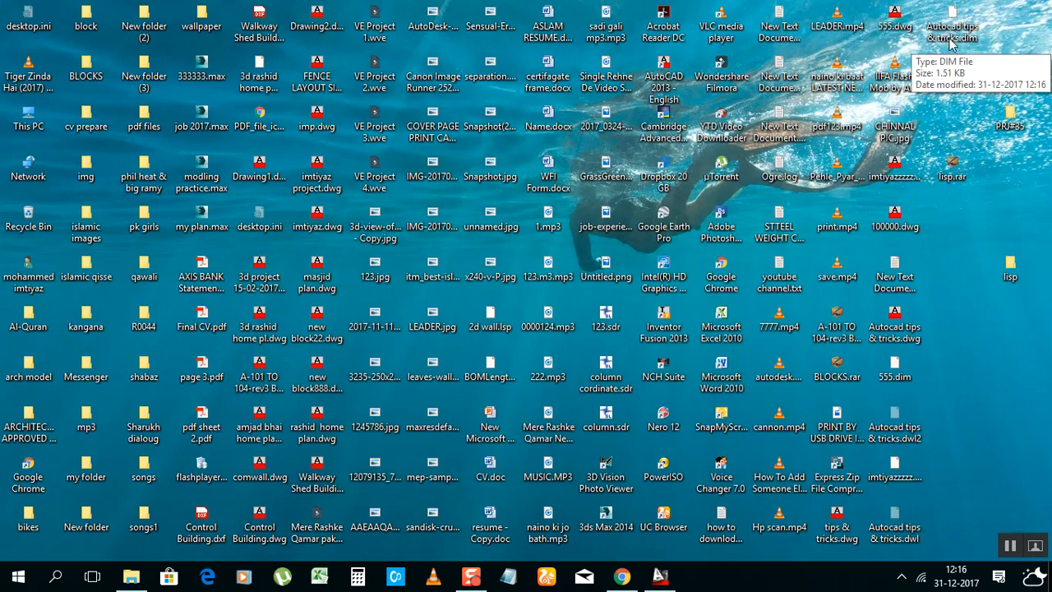
pyautogui.moveTo(962, 46)
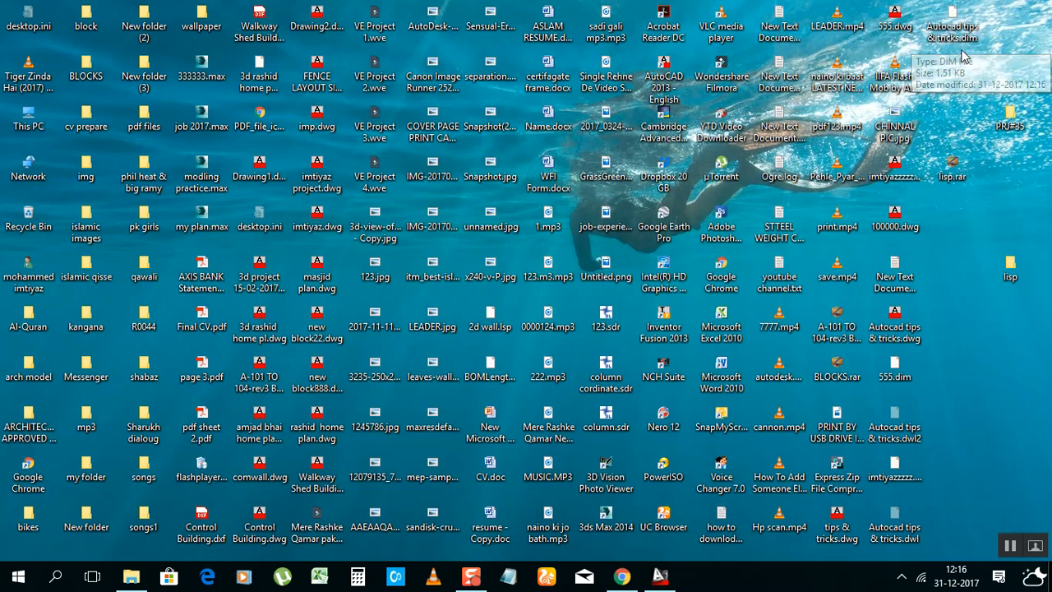
pyautogui.moveTo(880, 150)
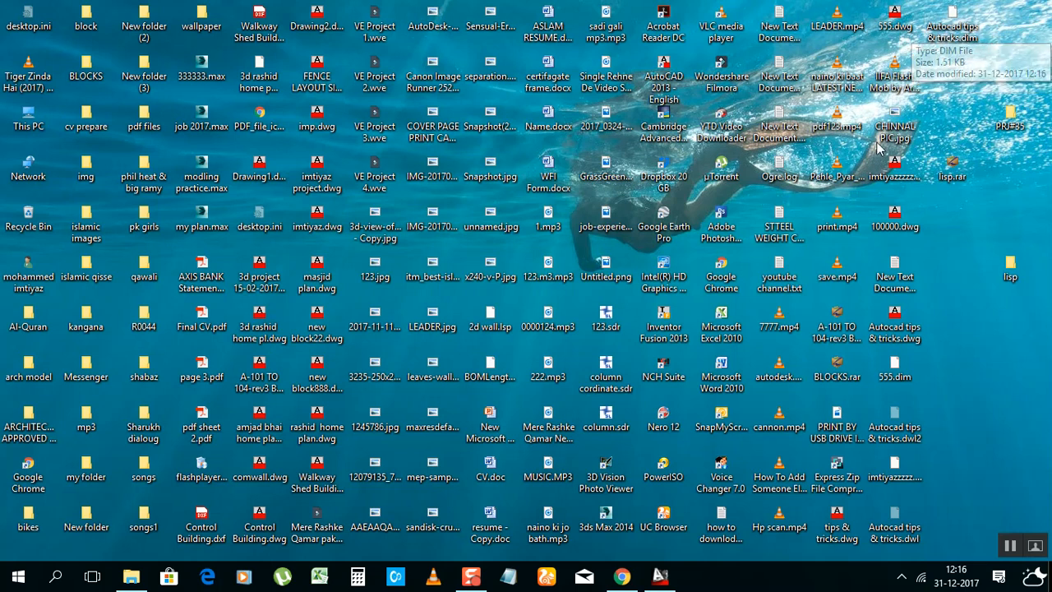
pyautogui.moveTo(978, 48)
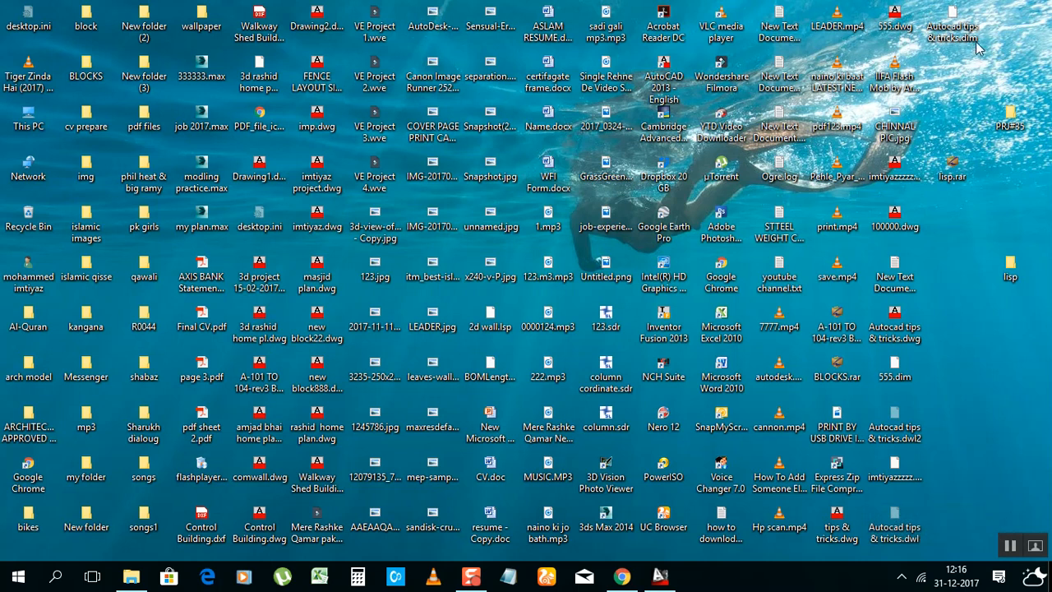
pyautogui.moveTo(947, 54)
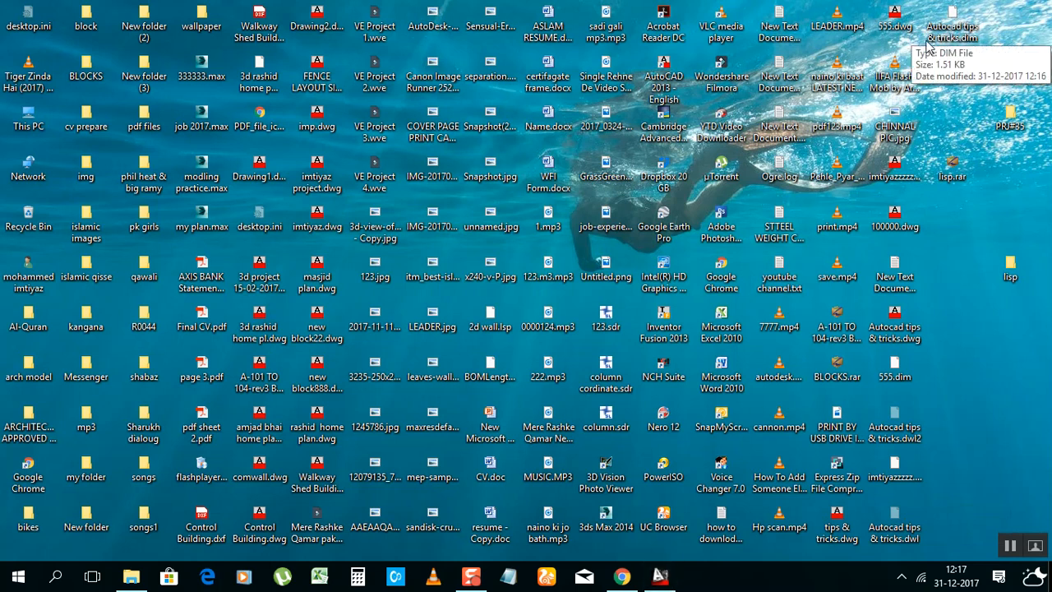
pyautogui.moveTo(950, 39)
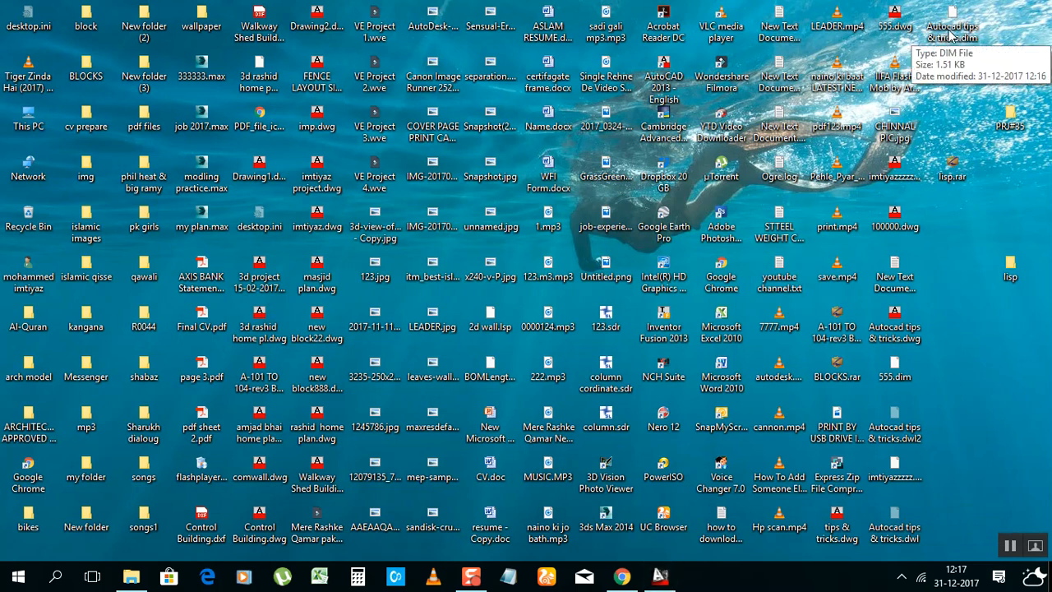
pyautogui.moveTo(964, 51)
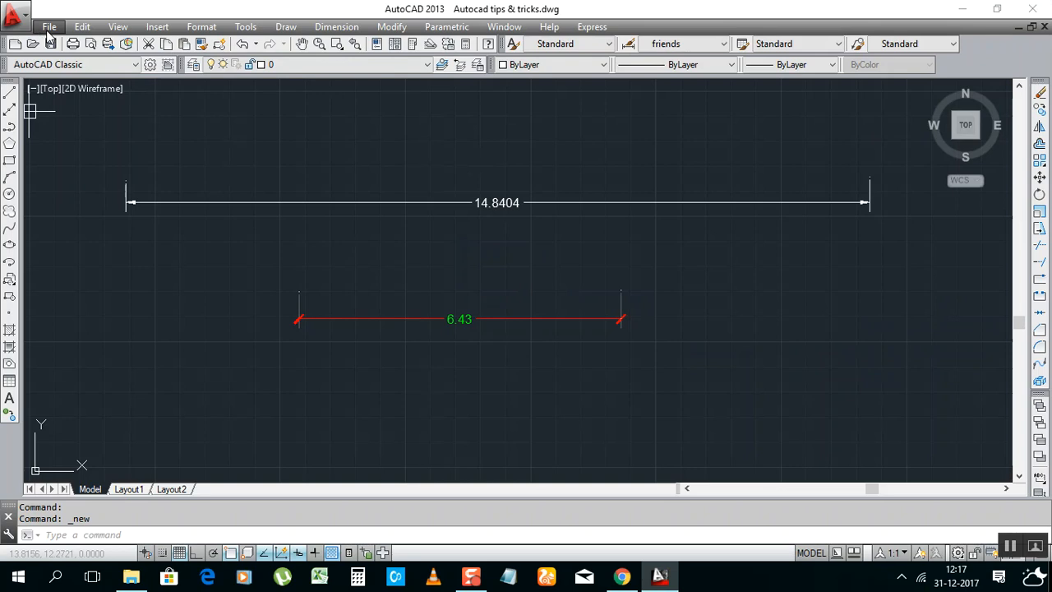
pyautogui.moveTo(444, 207)
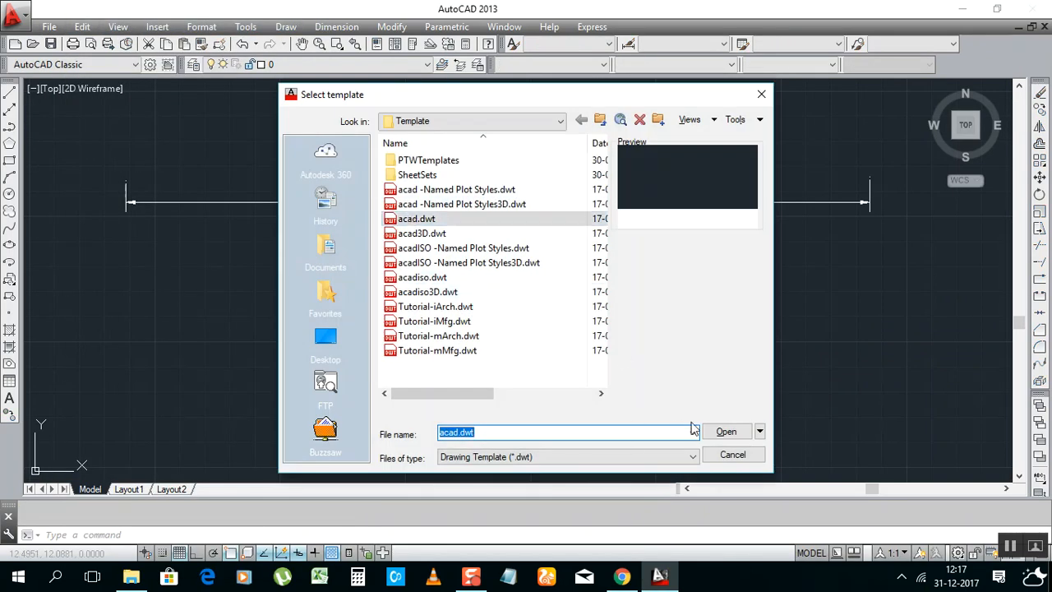
# Start Drawing6 from acad.dwt and place a plain linear dimension reading 17.6205
pyautogui.click(727, 430)
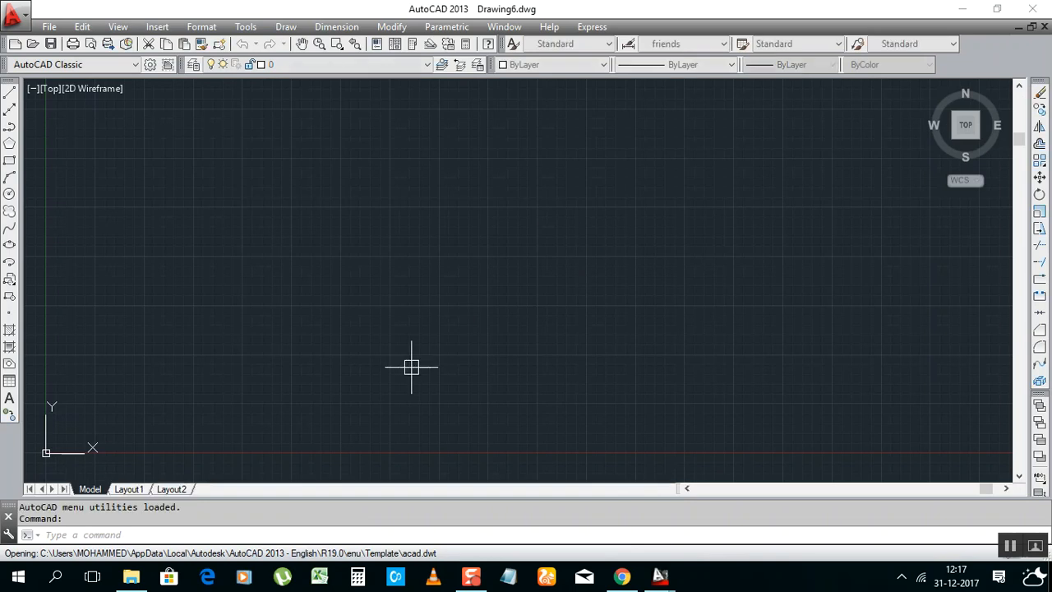
pyautogui.click(336, 26)
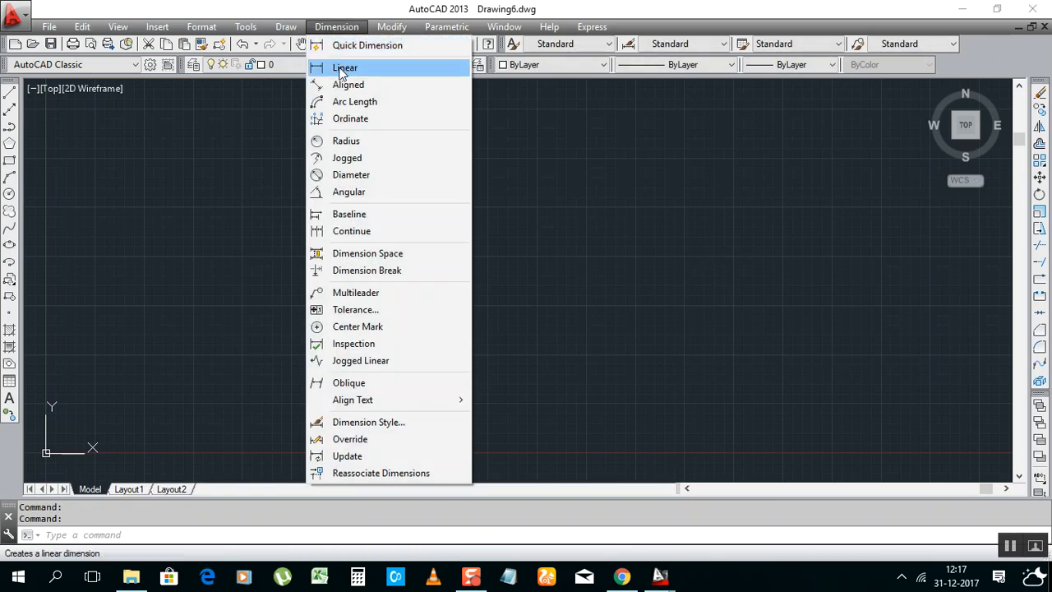
pyautogui.click(345, 68)
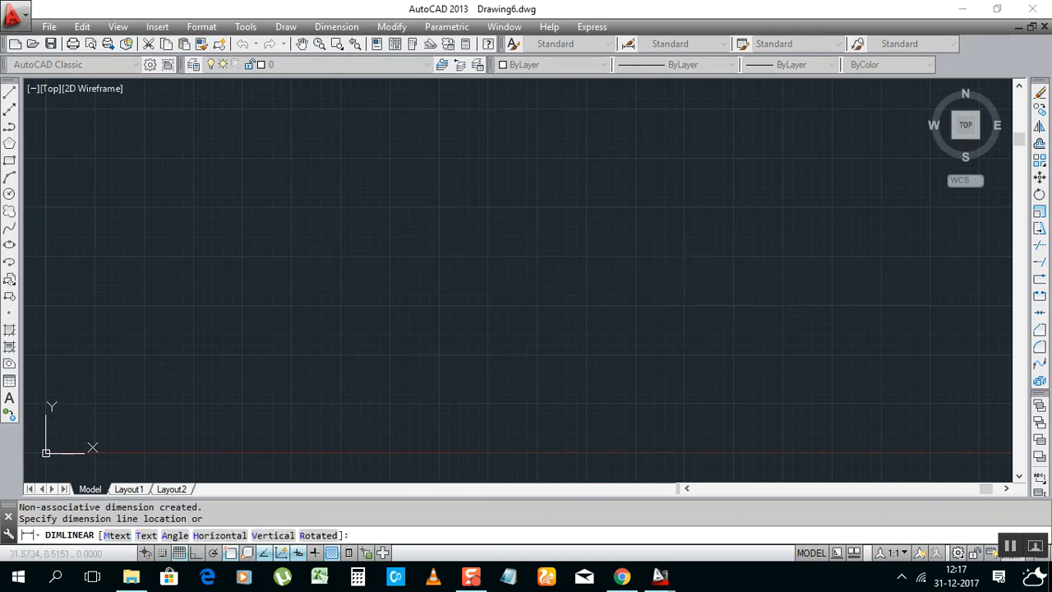
pyautogui.click(452, 271)
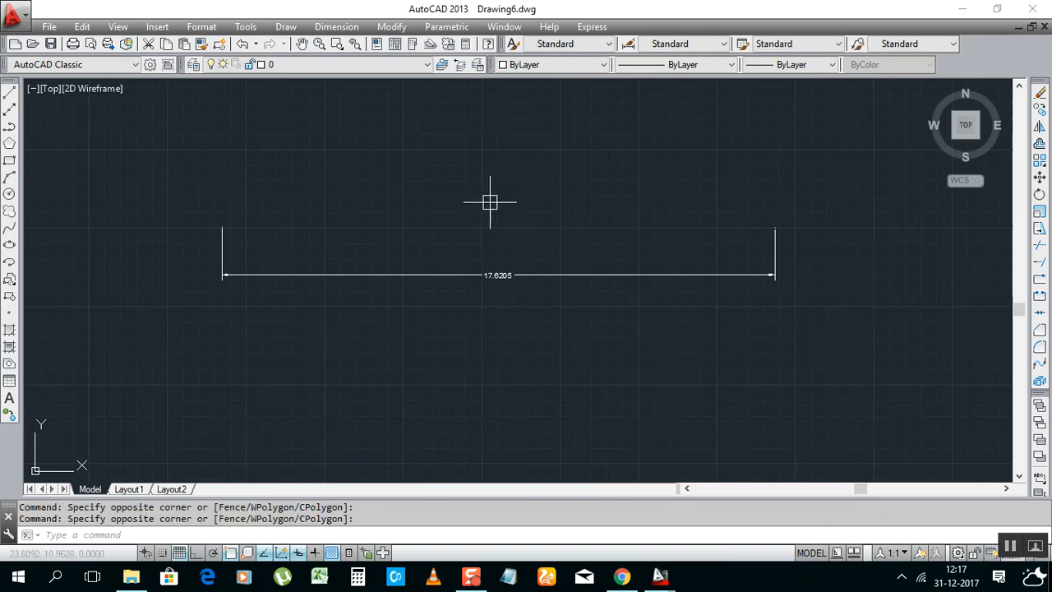
pyautogui.moveTo(546, 250)
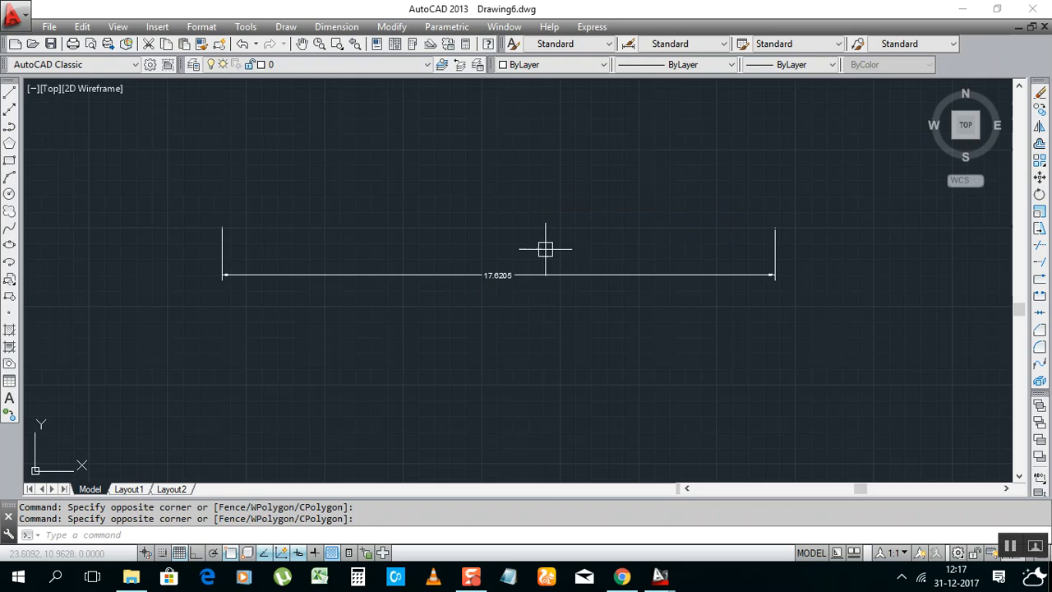
# Import dimension styles from Autocad tips & tricks.dim on the Desktop into Drawing6
pyautogui.click(592, 27)
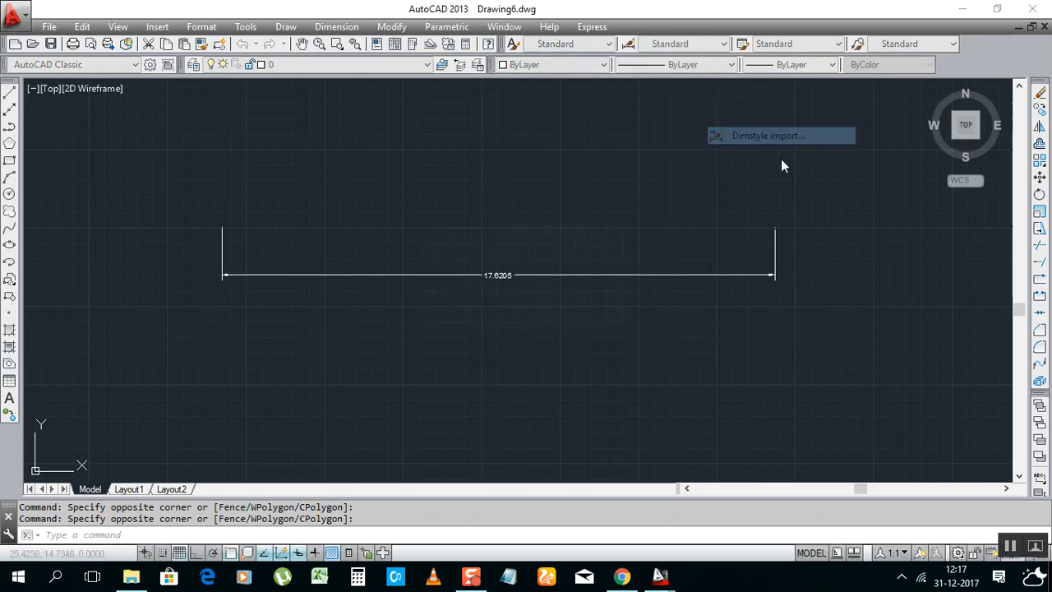
pyautogui.click(768, 135)
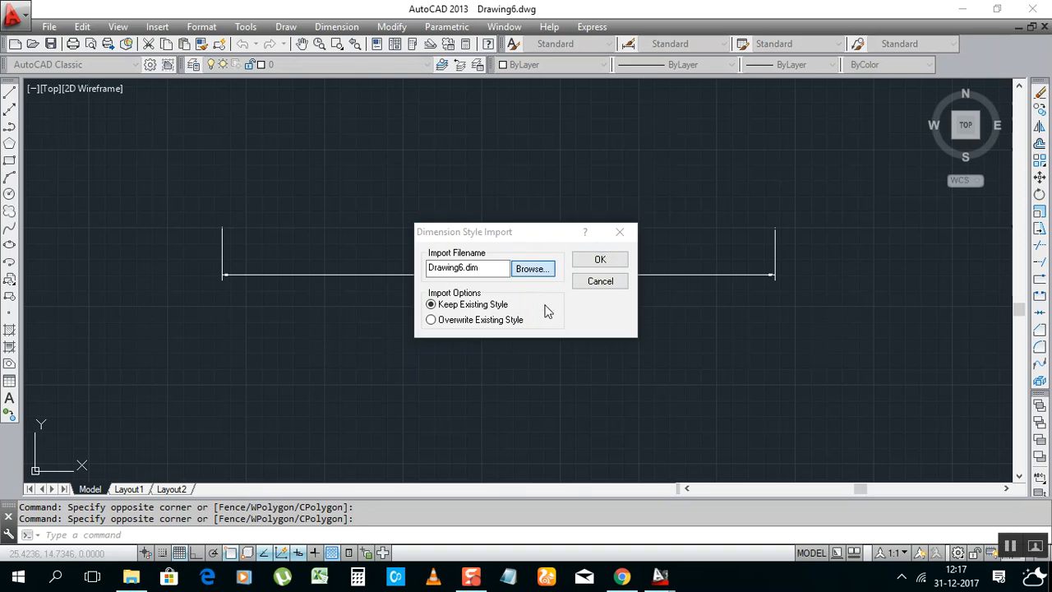
pyautogui.click(533, 269)
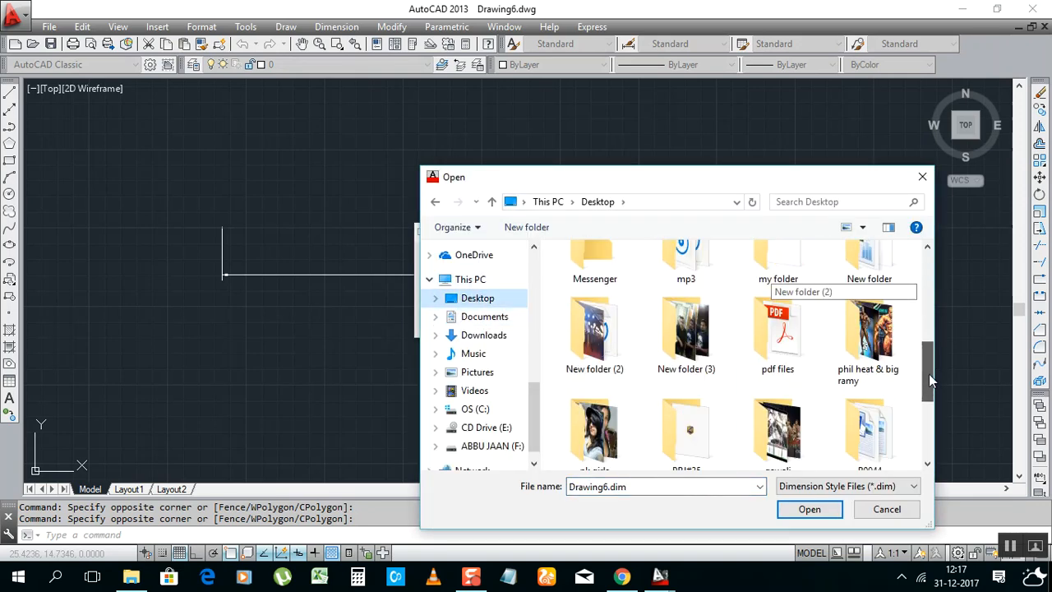
pyautogui.scroll(-3)
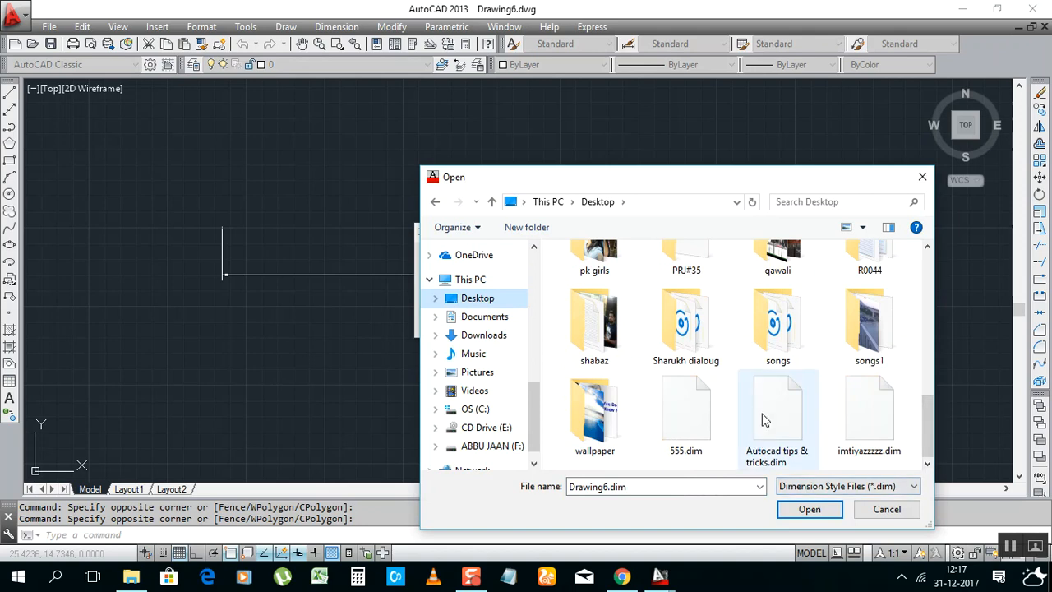
pyautogui.moveTo(776, 414)
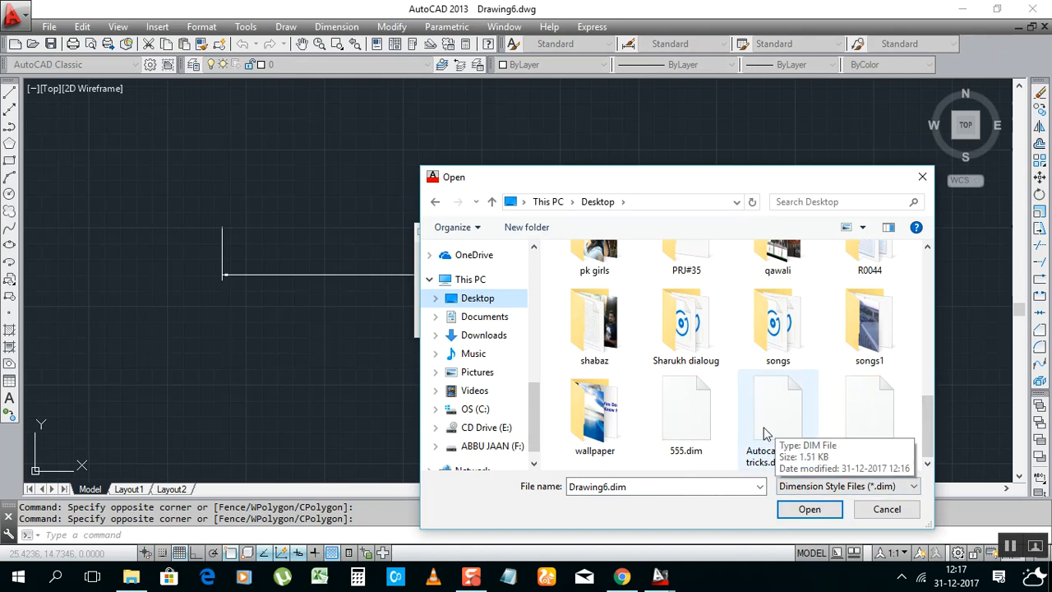
pyautogui.moveTo(765, 464)
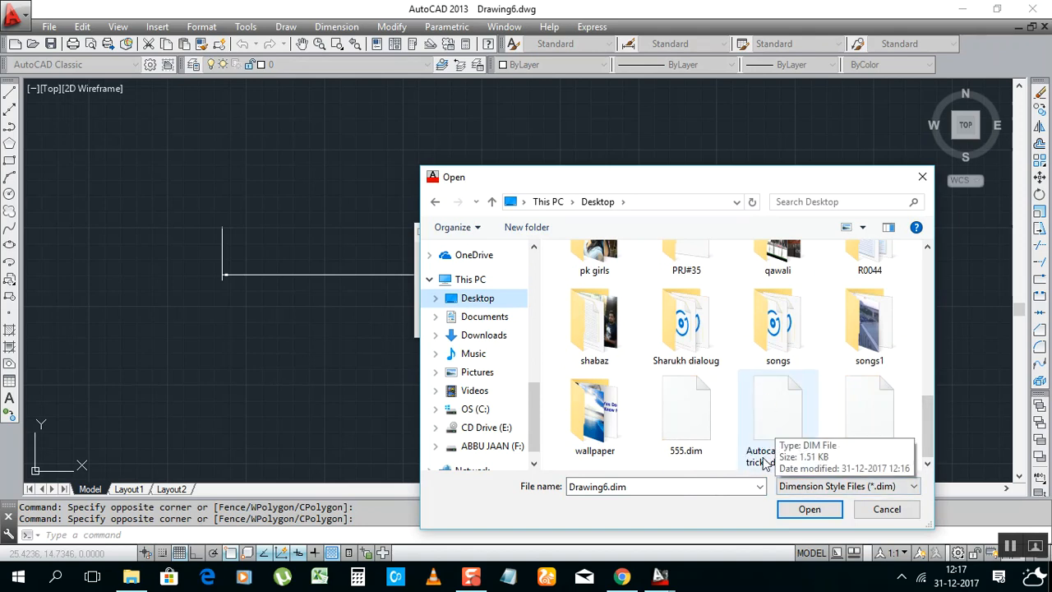
pyautogui.click(776, 411)
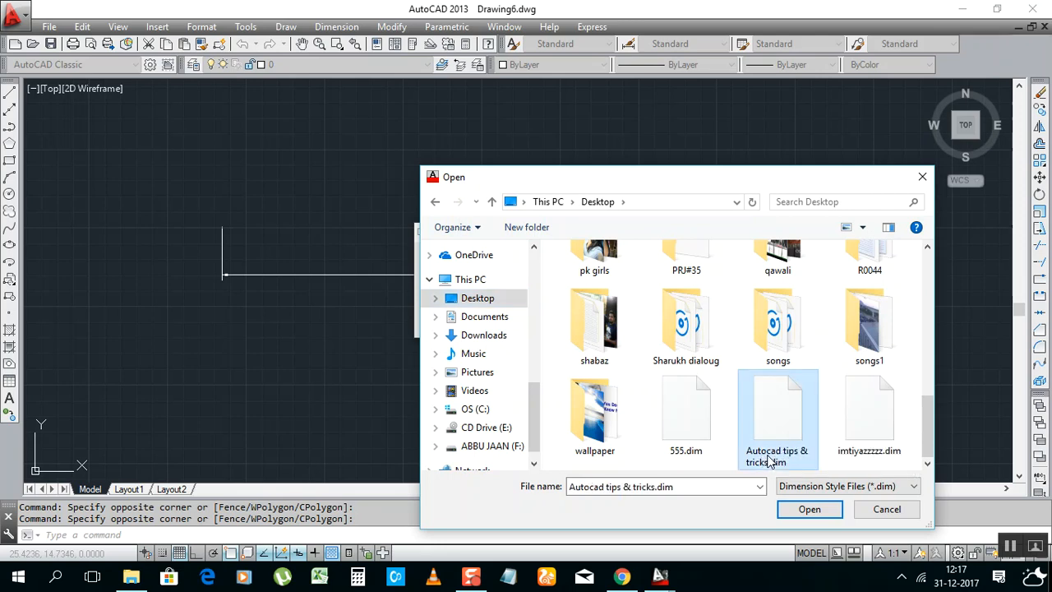
pyautogui.click(809, 509)
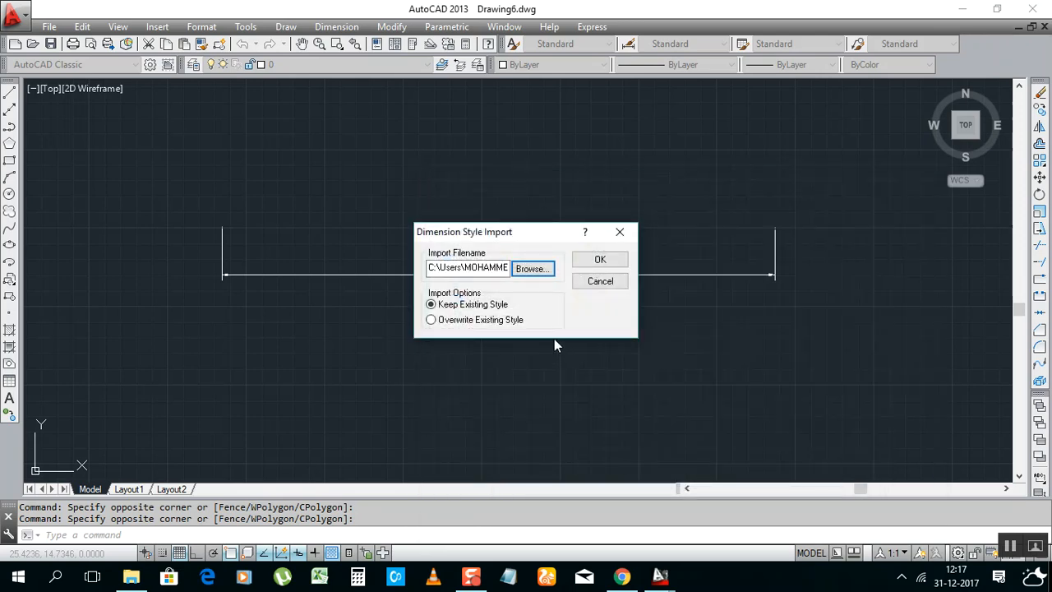
pyautogui.click(600, 260)
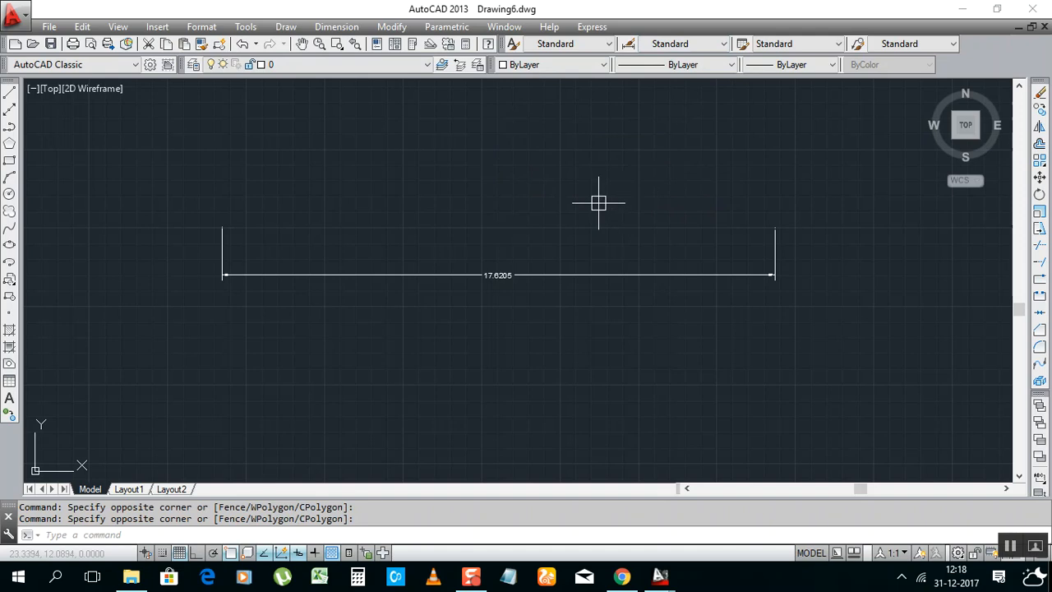
# Make imported style 000000002F2E5518 the current dimension style via the D alias
pyautogui.write('D')
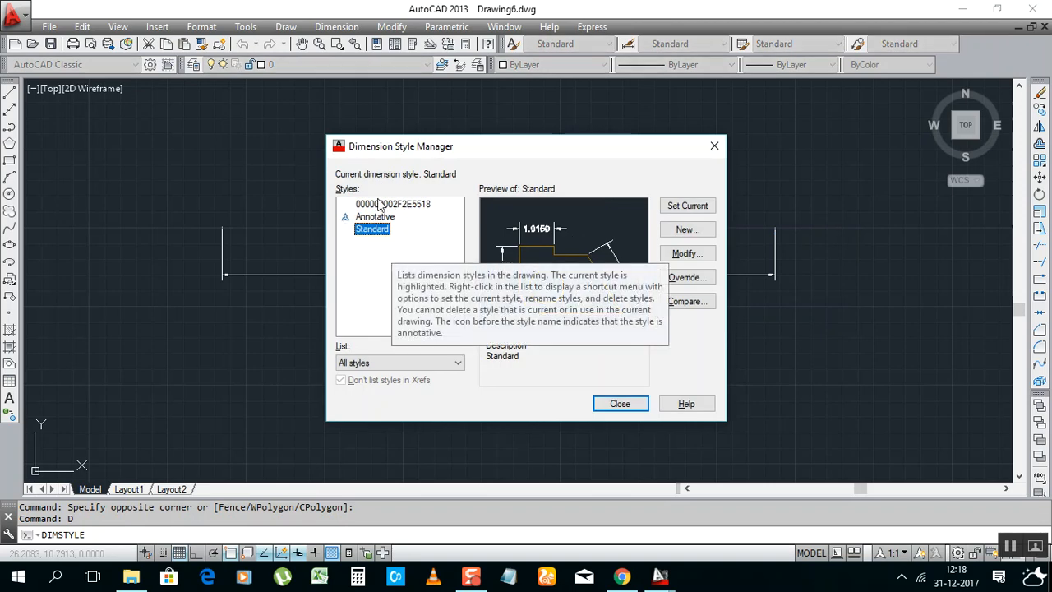
pyautogui.moveTo(382, 207)
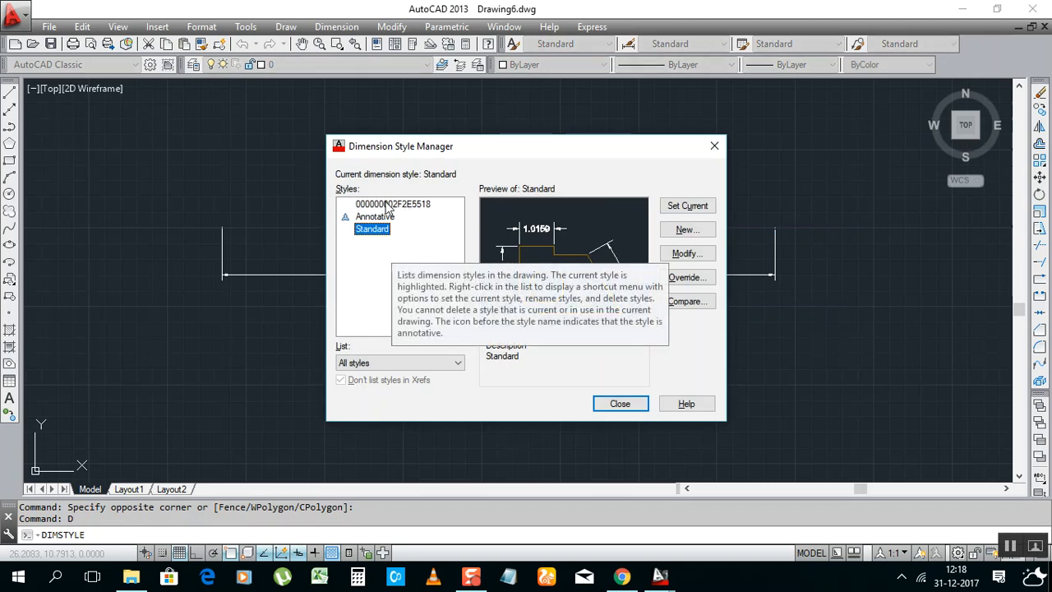
pyautogui.click(393, 204)
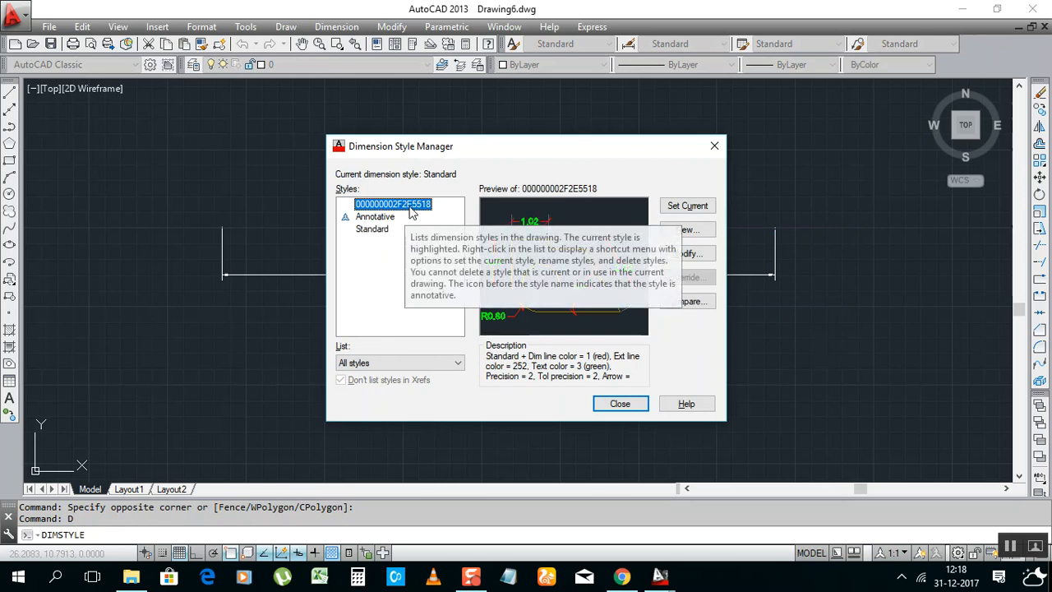
pyautogui.moveTo(530, 233)
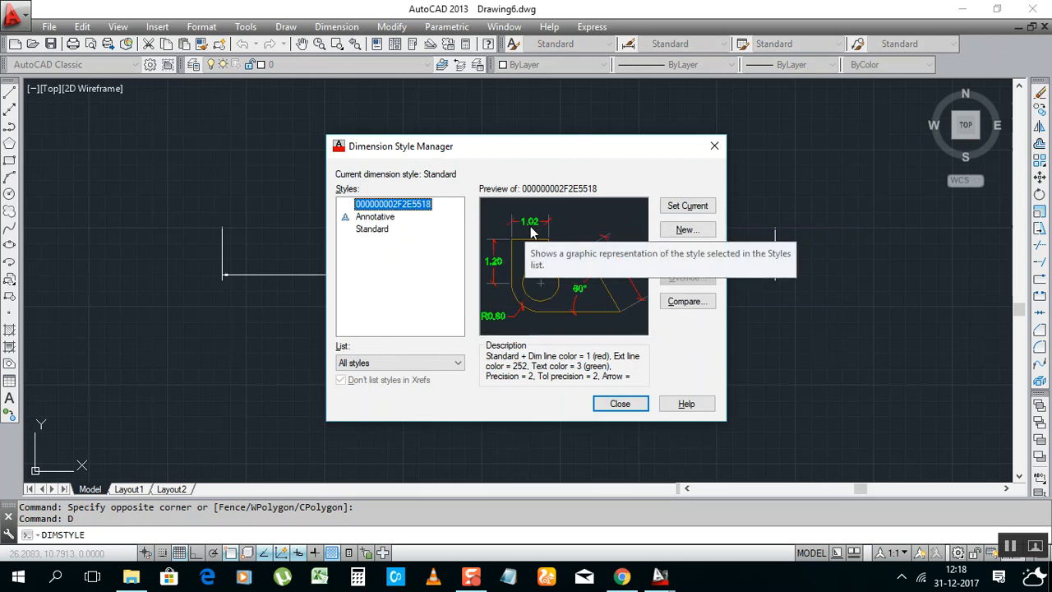
pyautogui.moveTo(511, 229)
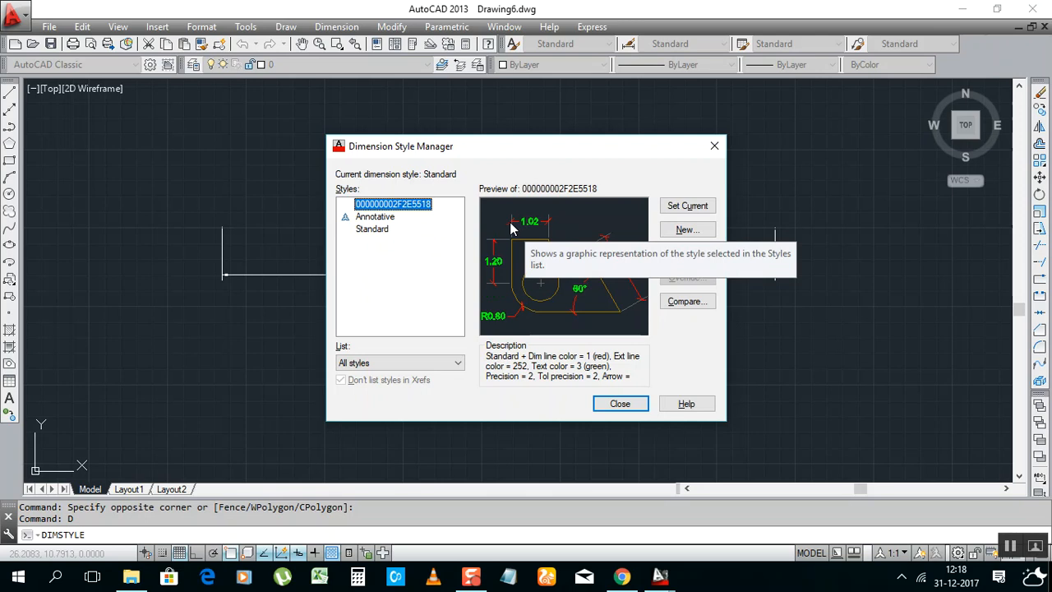
pyautogui.click(687, 206)
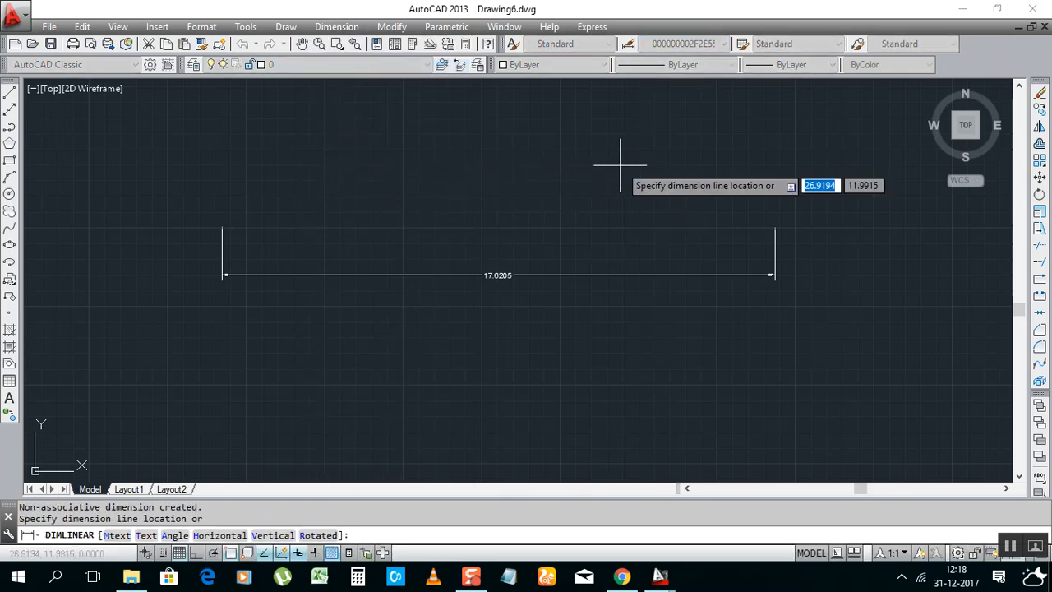
# Place a 9.86 linear dimension with red lines and green text above the 17.6205 one
pyautogui.click(596, 246)
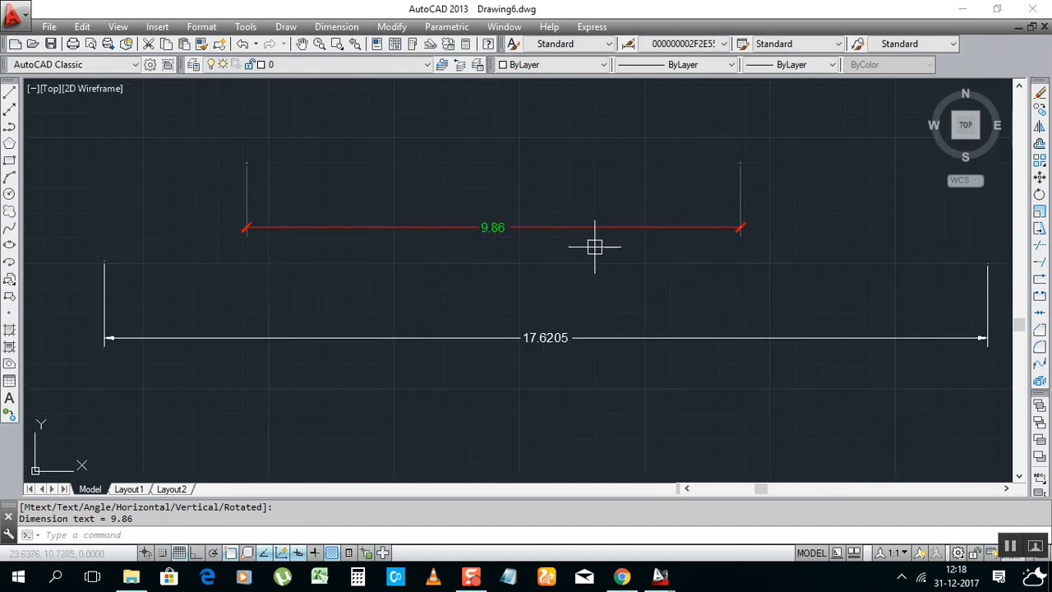
pyautogui.moveTo(549, 195)
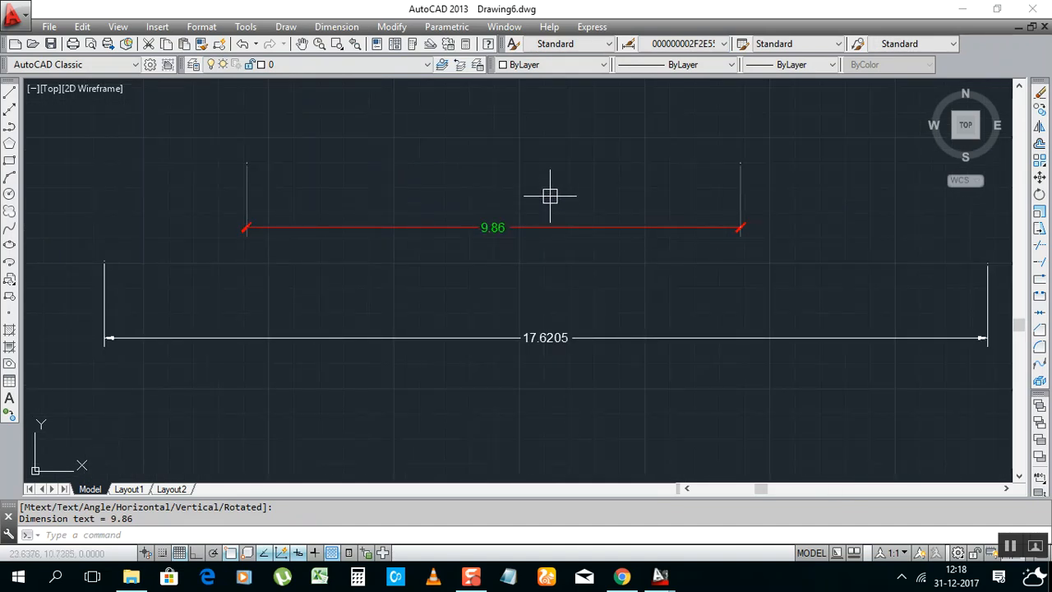
pyautogui.moveTo(532, 190)
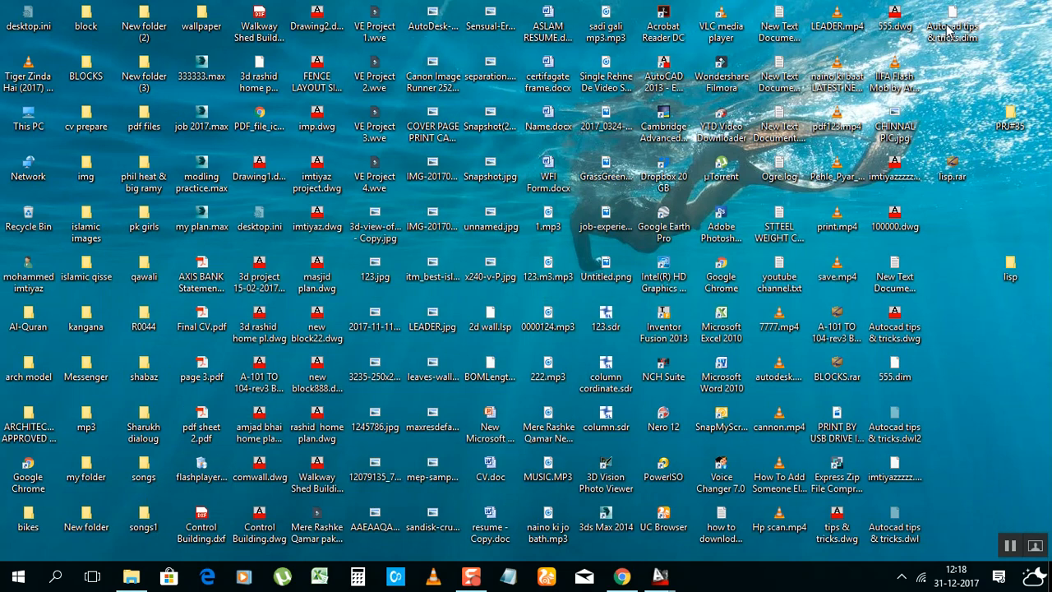
pyautogui.moveTo(957, 12)
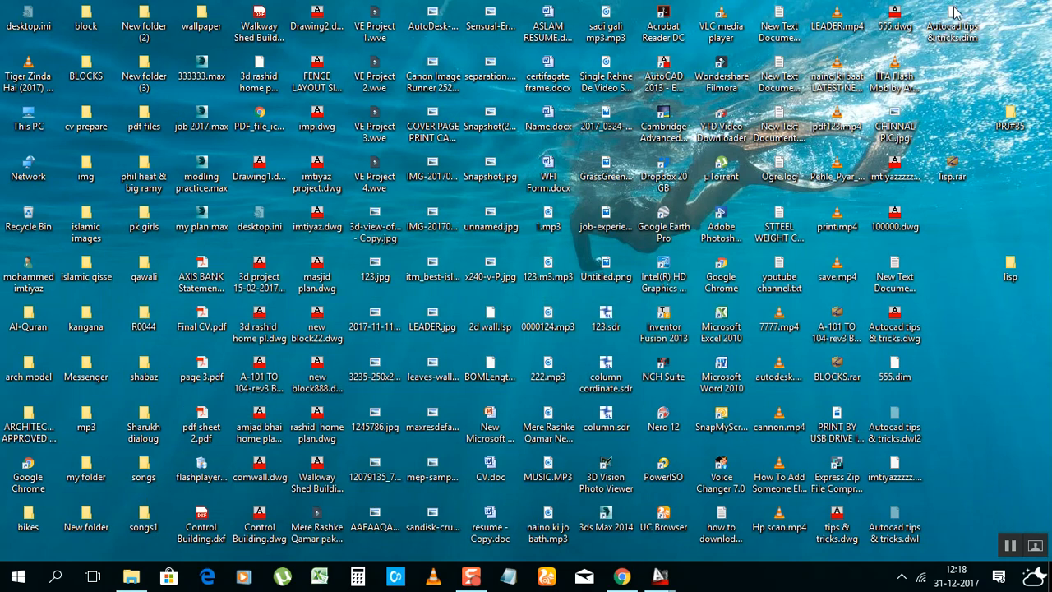
pyautogui.moveTo(622, 576)
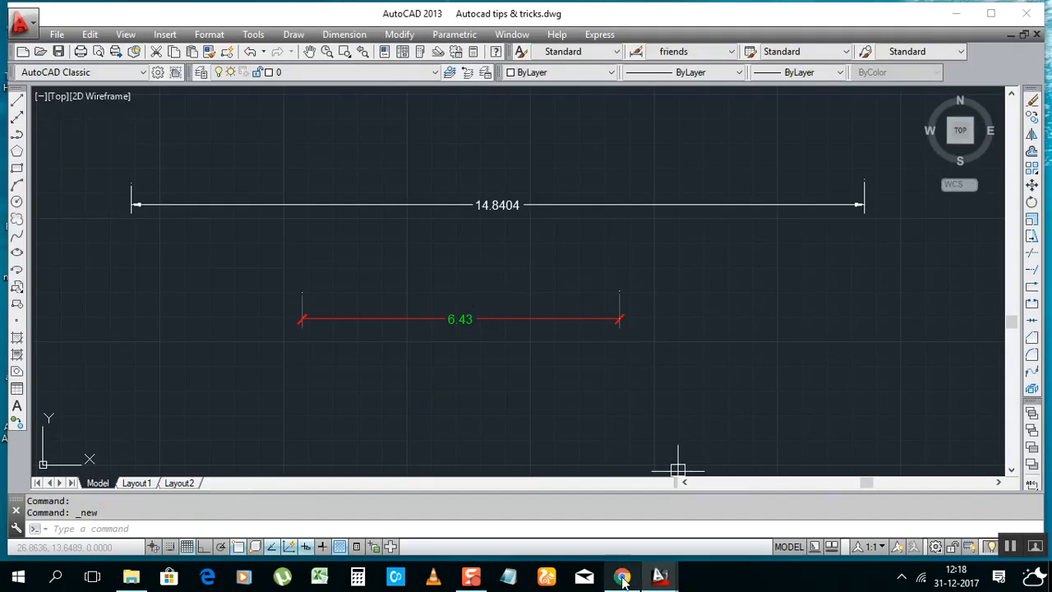
# Return to Autocad tips & tricks.dwg with its red-and-green 6.43 dimension
pyautogui.click(470, 576)
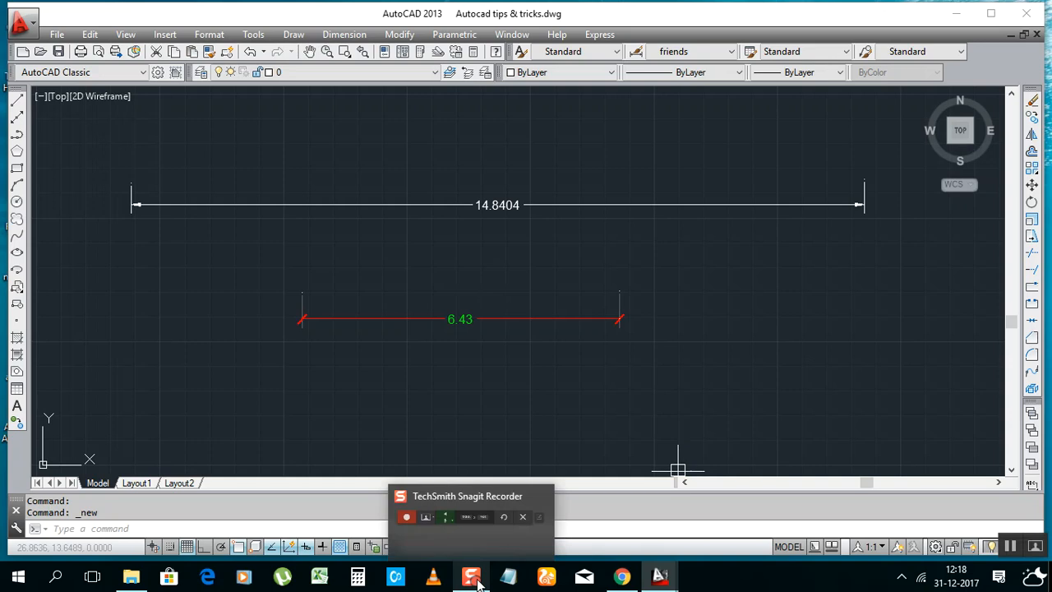